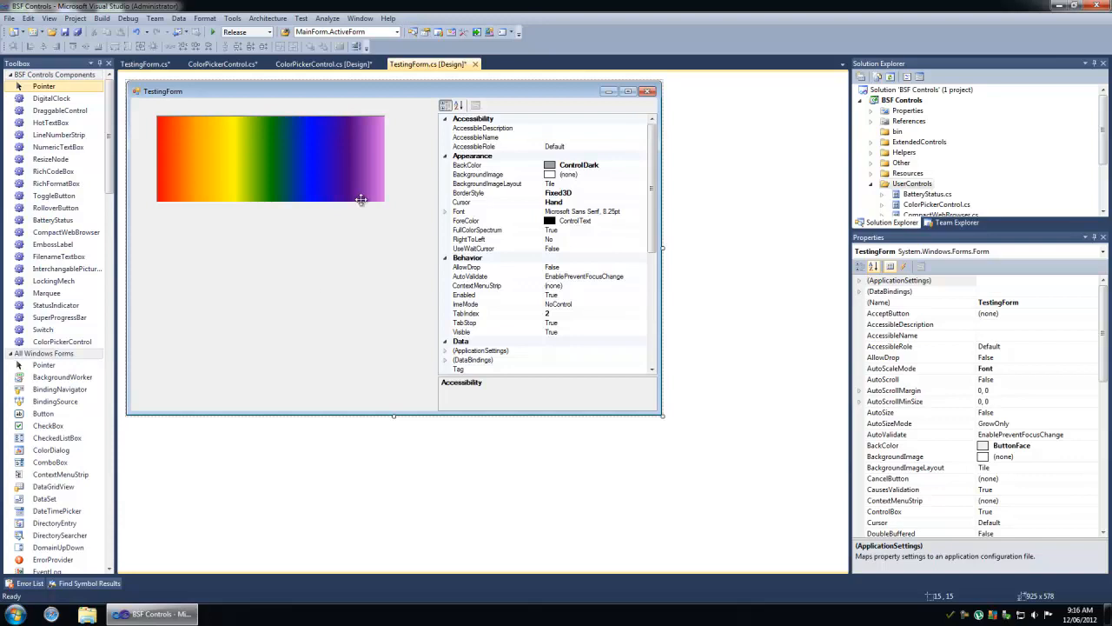
mouse_move(226, 268)
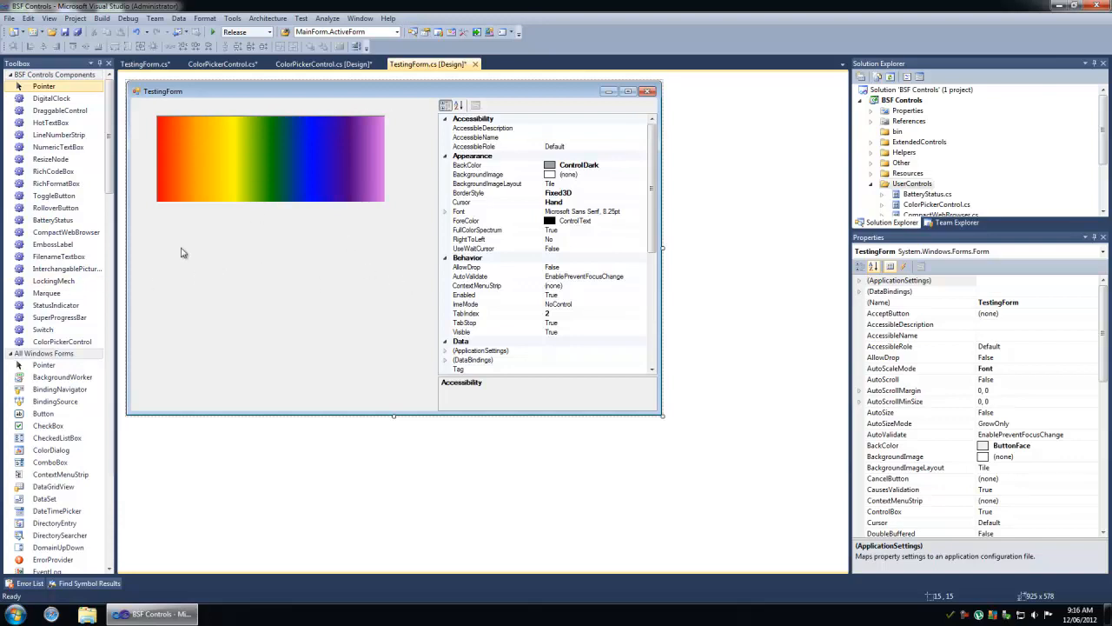
mouse_move(316, 190)
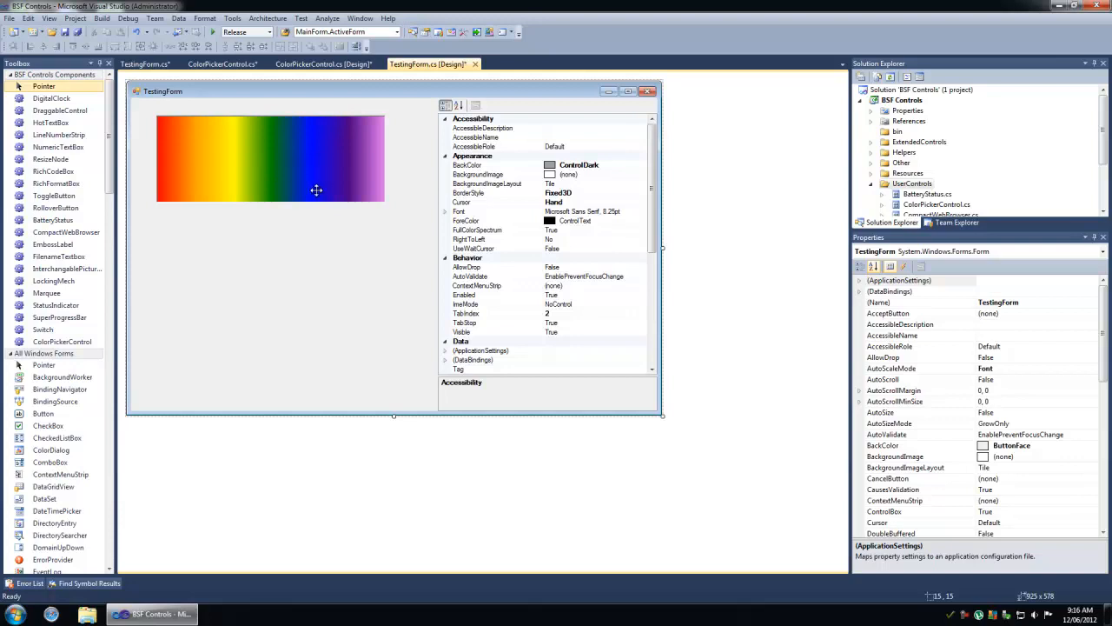
mouse_move(247, 193)
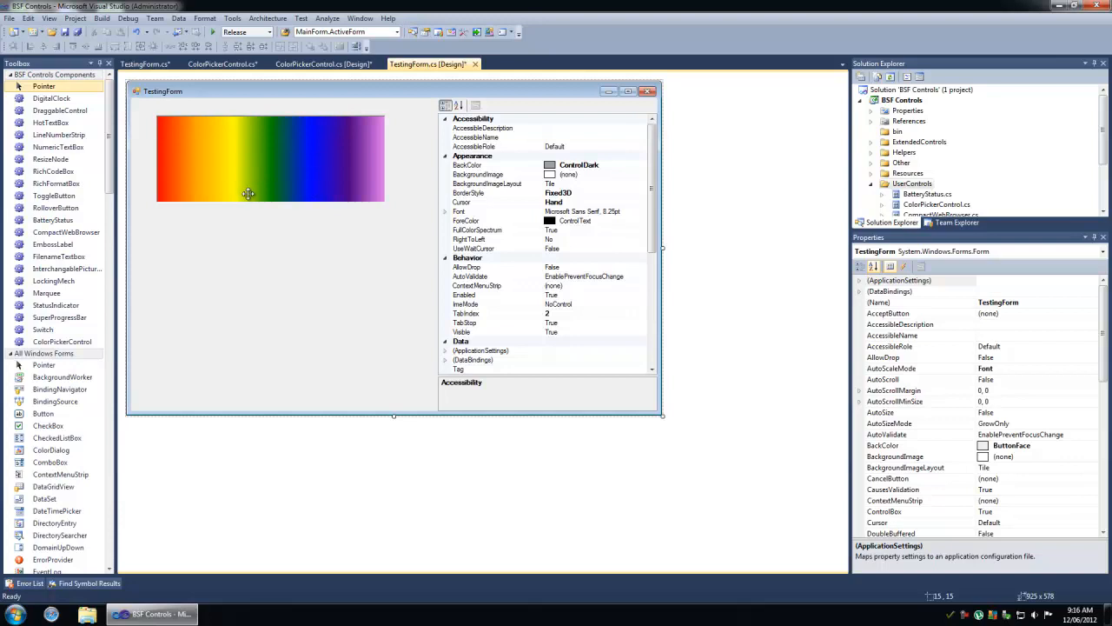
mouse_move(279, 275)
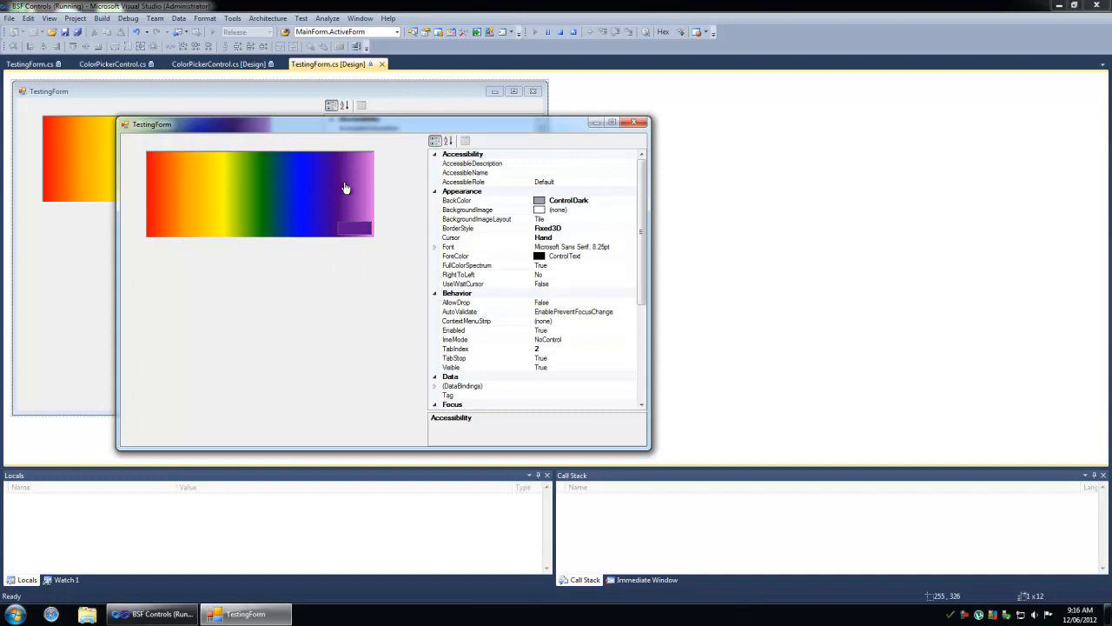
mouse_move(358, 226)
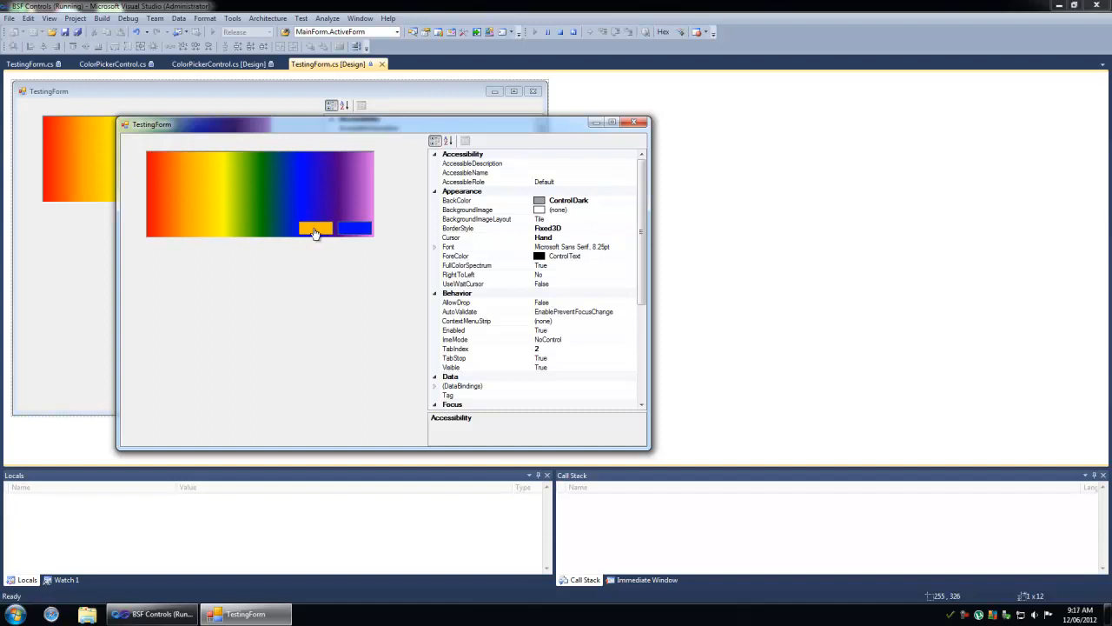
Pick a colour from the running picker's gradient spectrum.
left_click(233, 193)
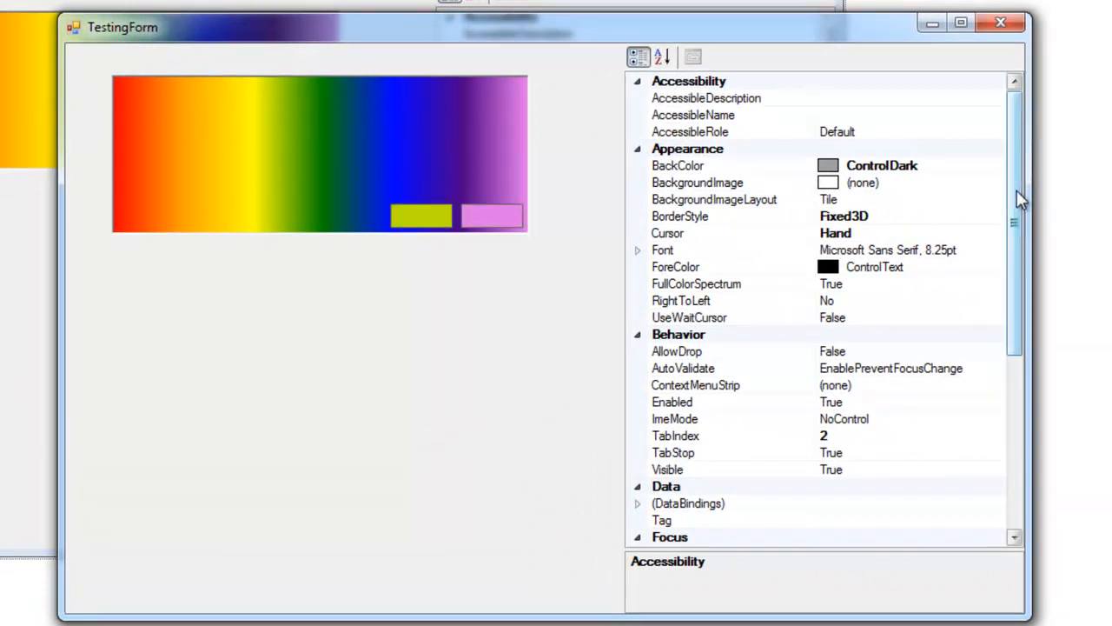
Set SelectedColor to yellow from the Custom palette in the PropertyGrid.
scroll("down", 3)
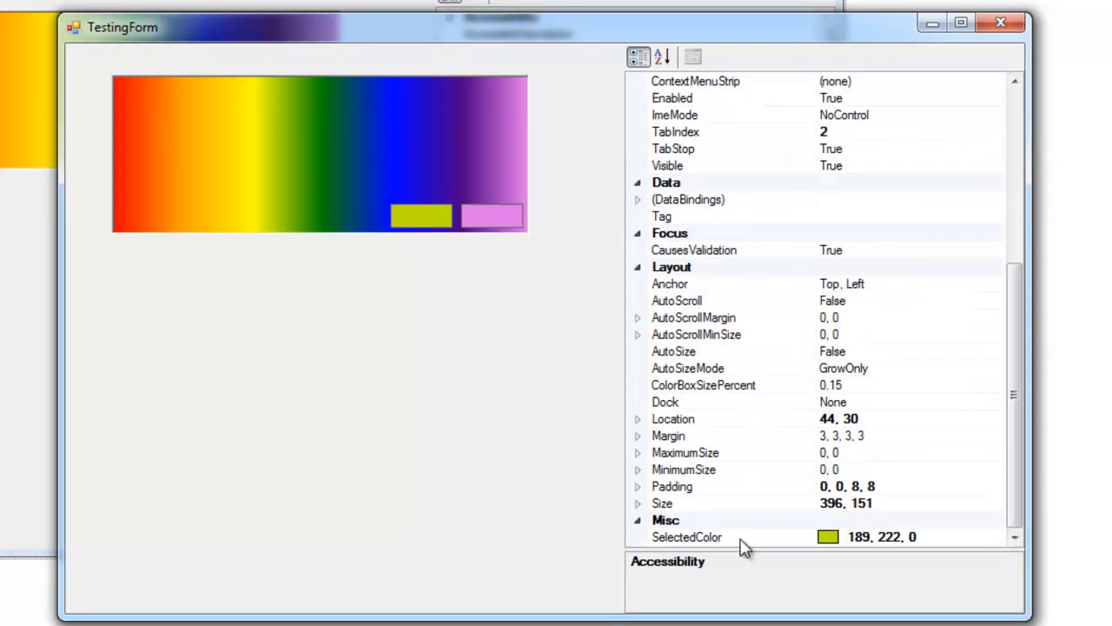
left_click(687, 535)
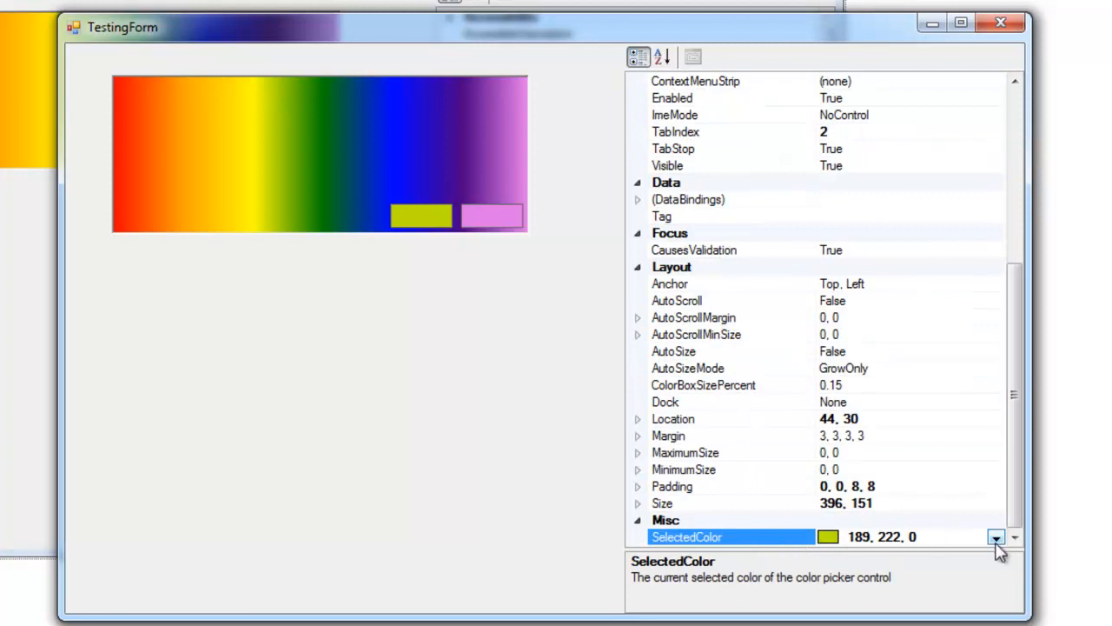
left_click(996, 537)
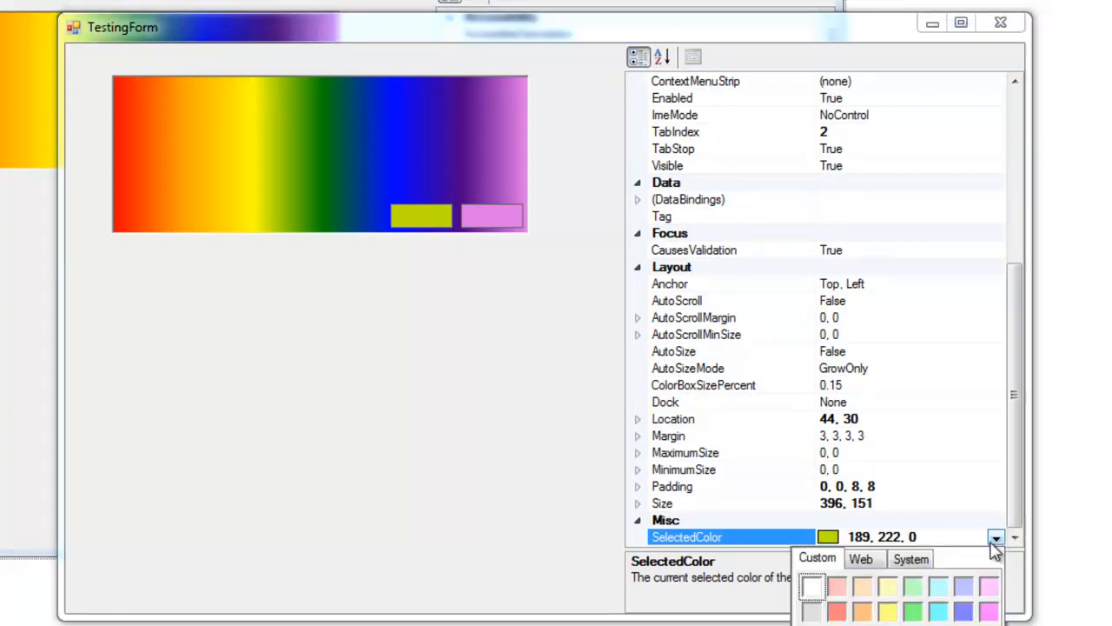
left_click(888, 599)
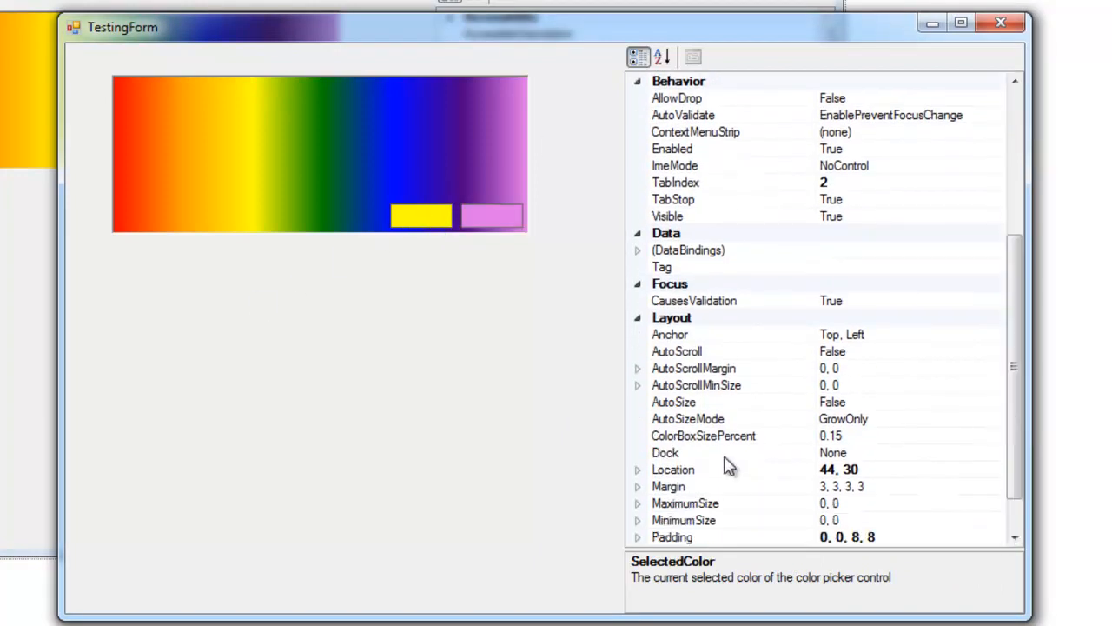
Set ColorBoxSizePercent to 0.30 so the colour swatches double in size.
left_click(702, 434)
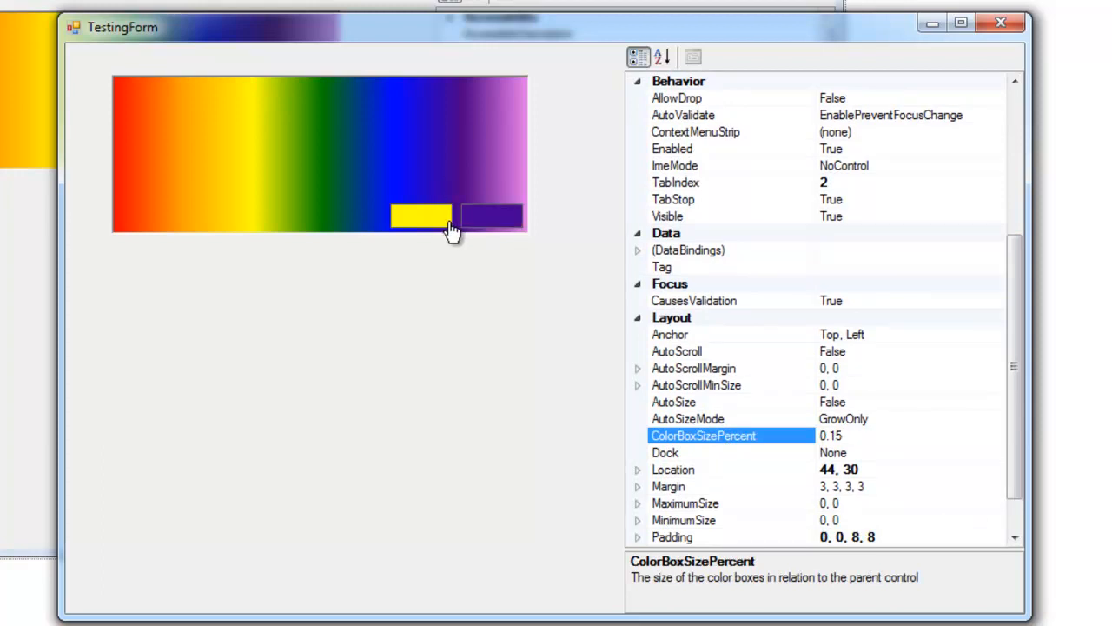
left_click(869, 435)
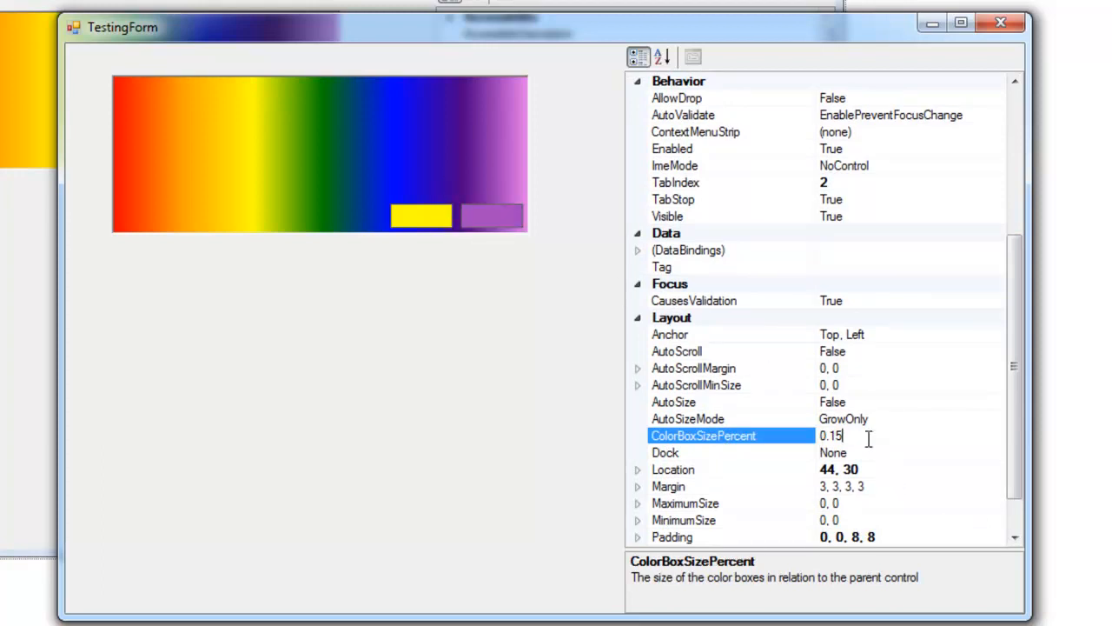
type("0.30")
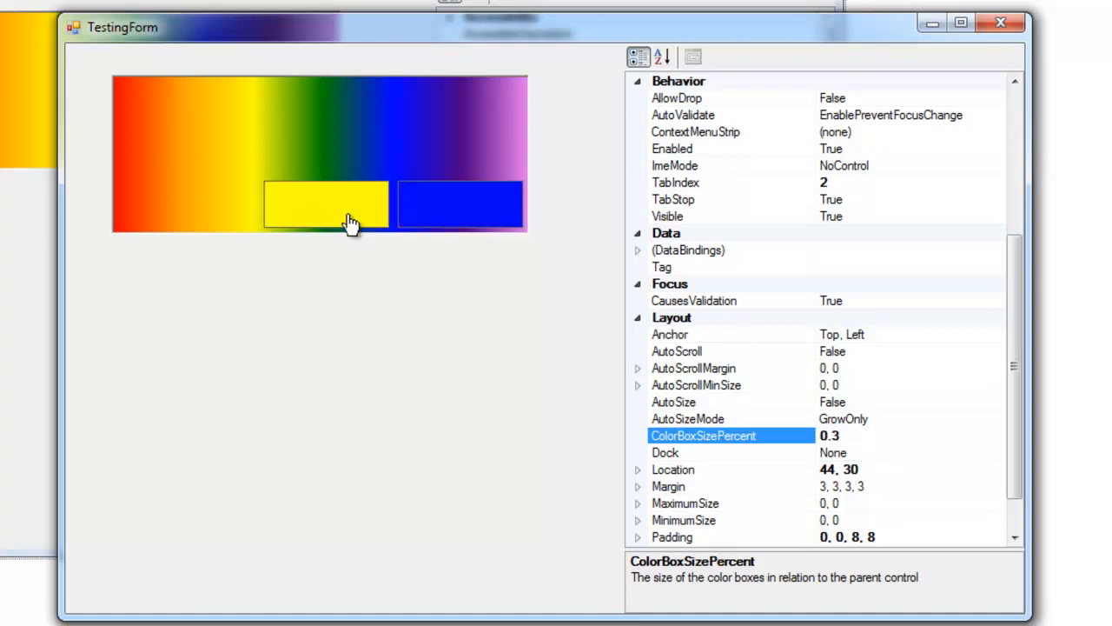
mouse_move(386, 108)
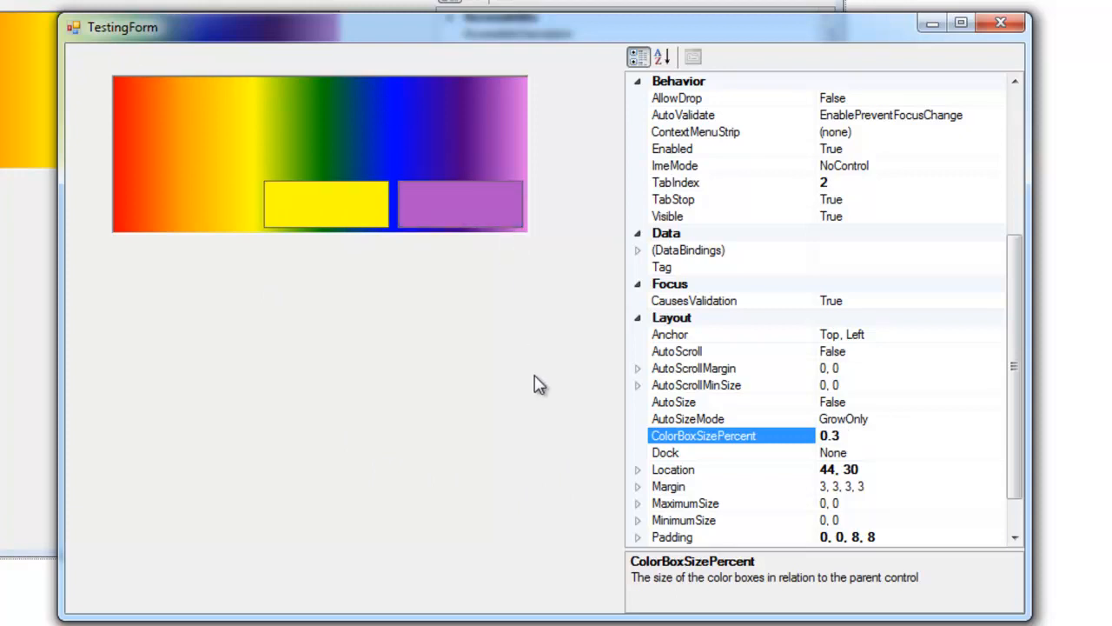
left_click(458, 205)
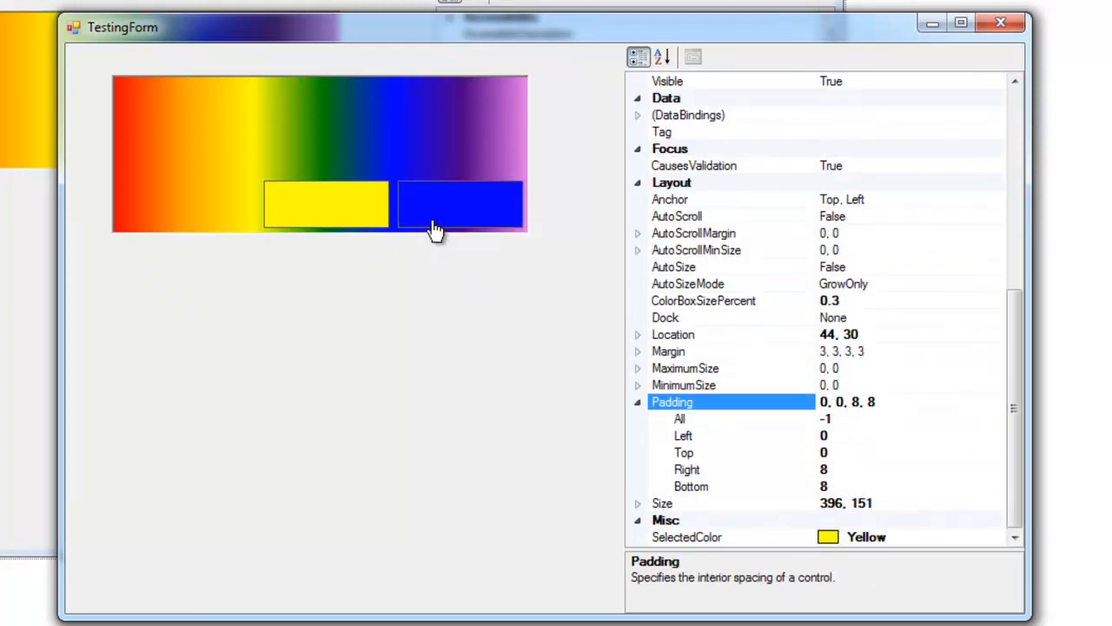
Set the picker's Right and Bottom padding values to 3.
left_click(687, 469)
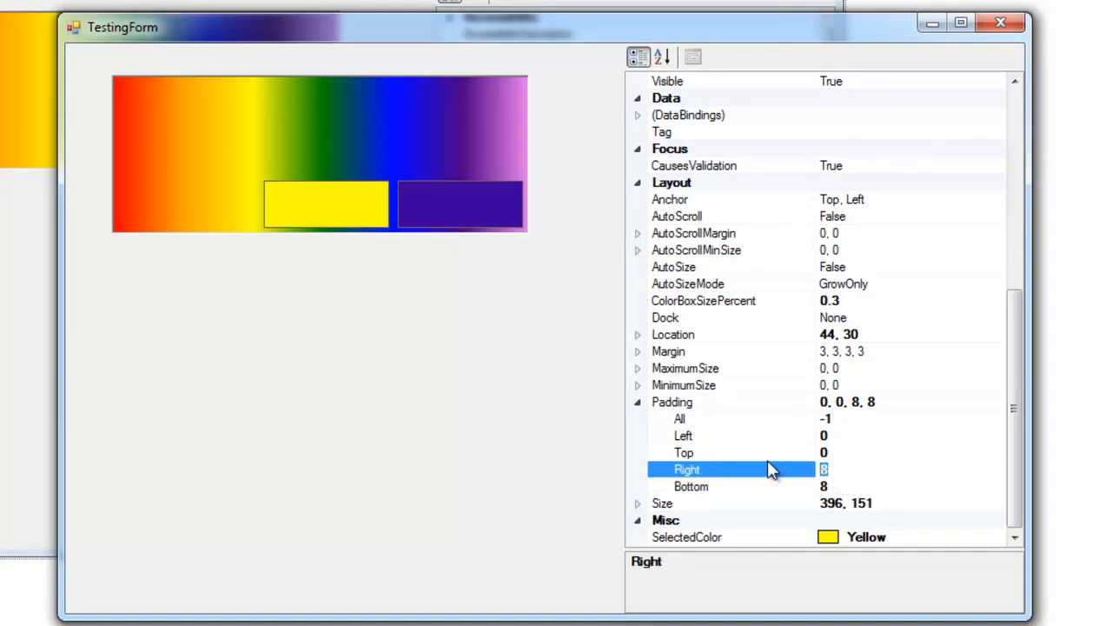
type("3")
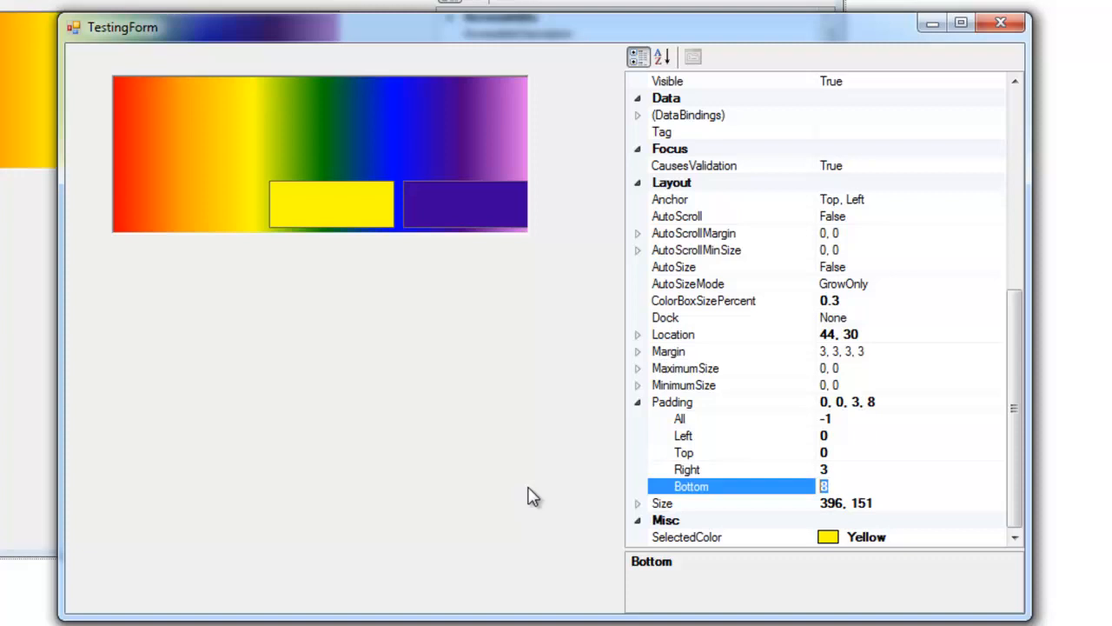
type("3")
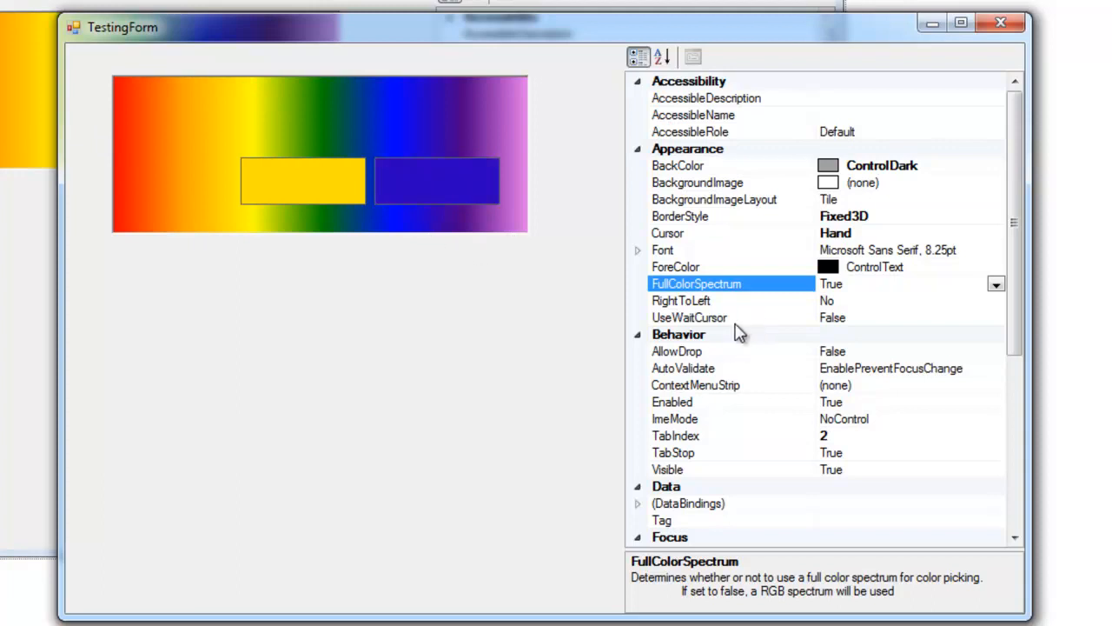
mouse_move(765, 292)
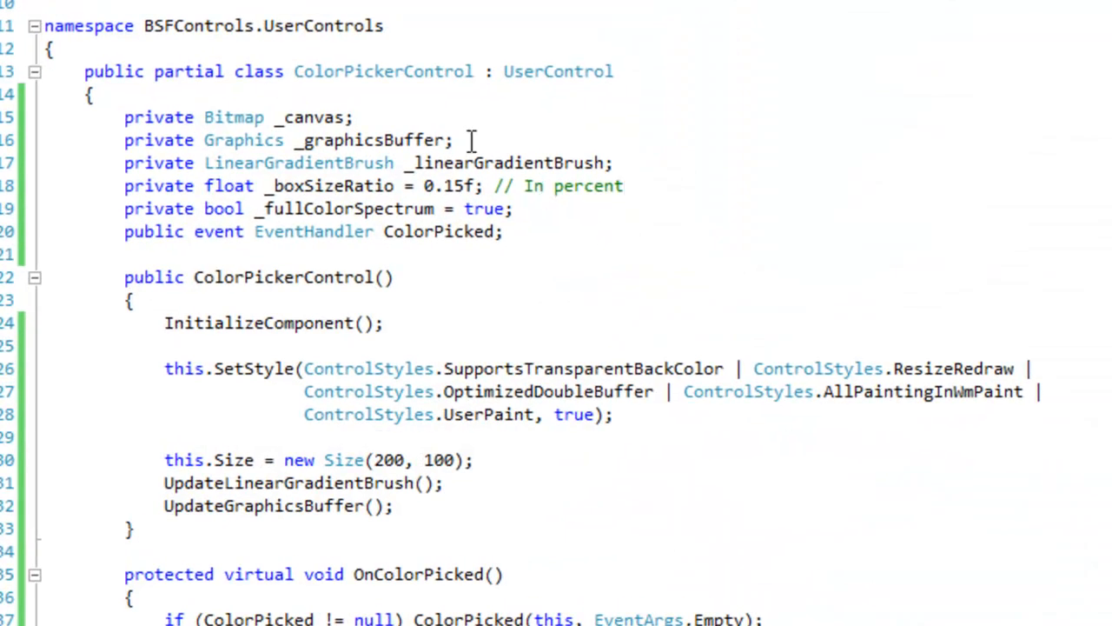
Highlight the field declarations, then move to the constructor's SetStyle call.
left_click_drag(123, 118, 452, 139)
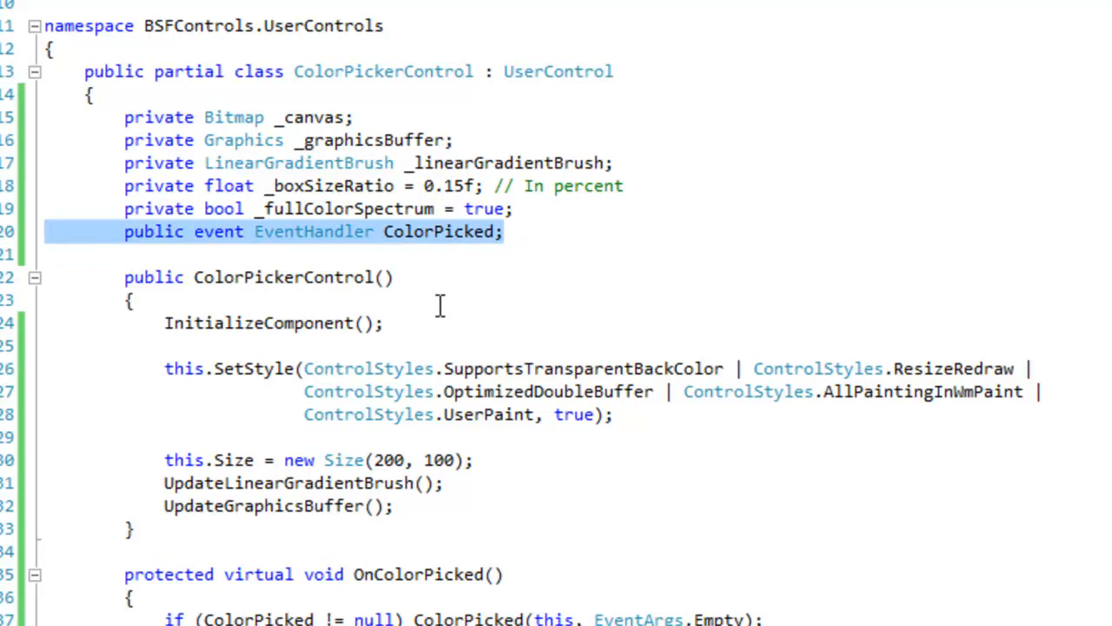
left_click(341, 287)
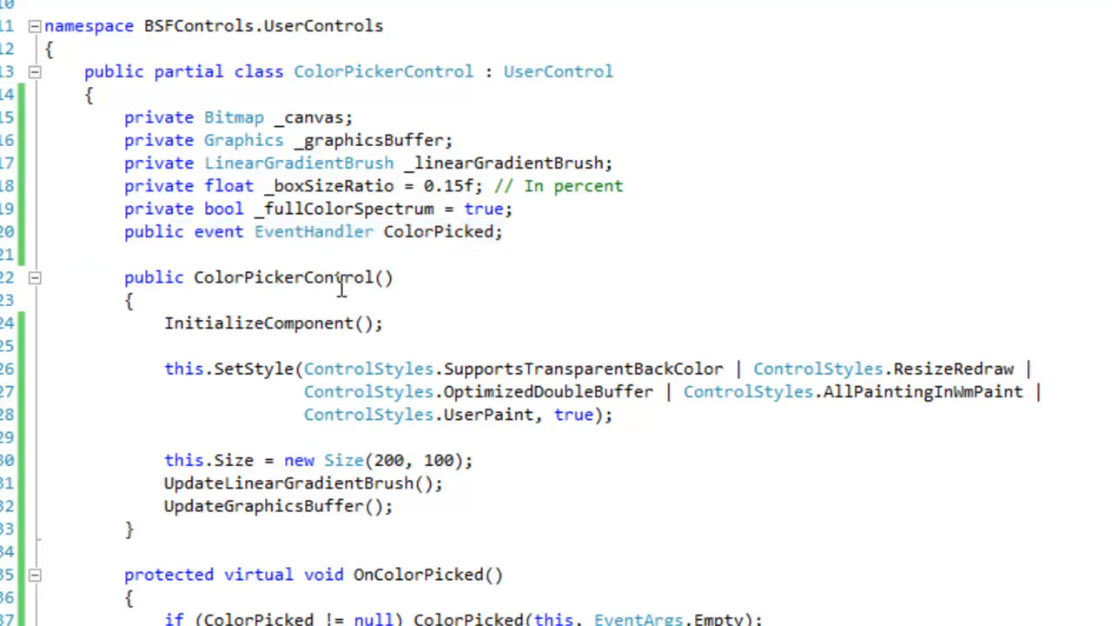
scroll("down", 3)
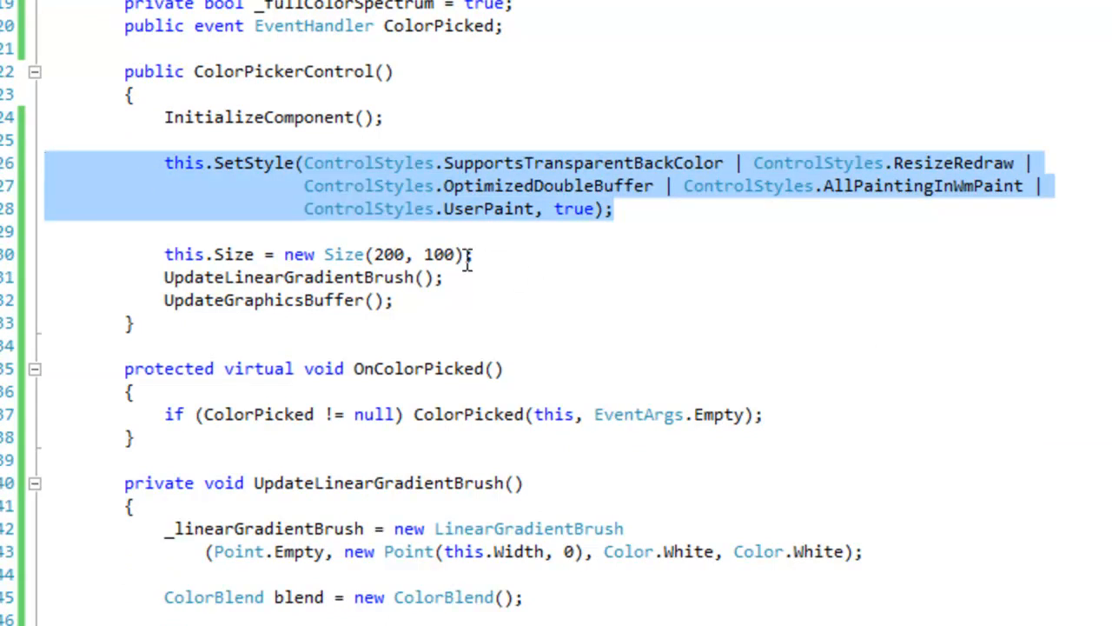
left_click(473, 254)
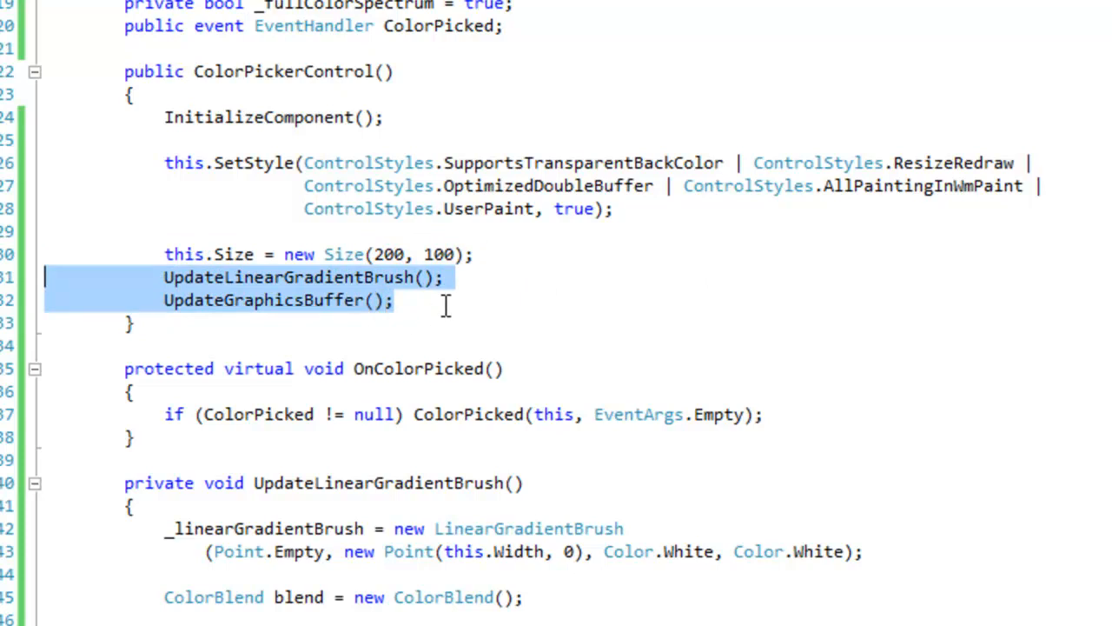
scroll("down", 3)
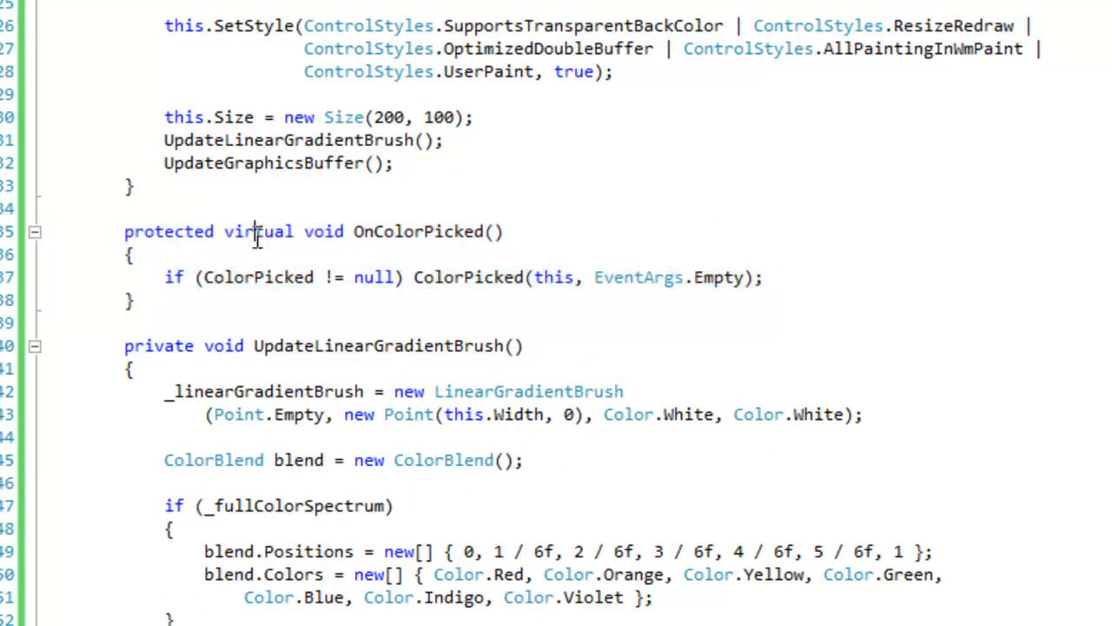
mouse_move(782, 315)
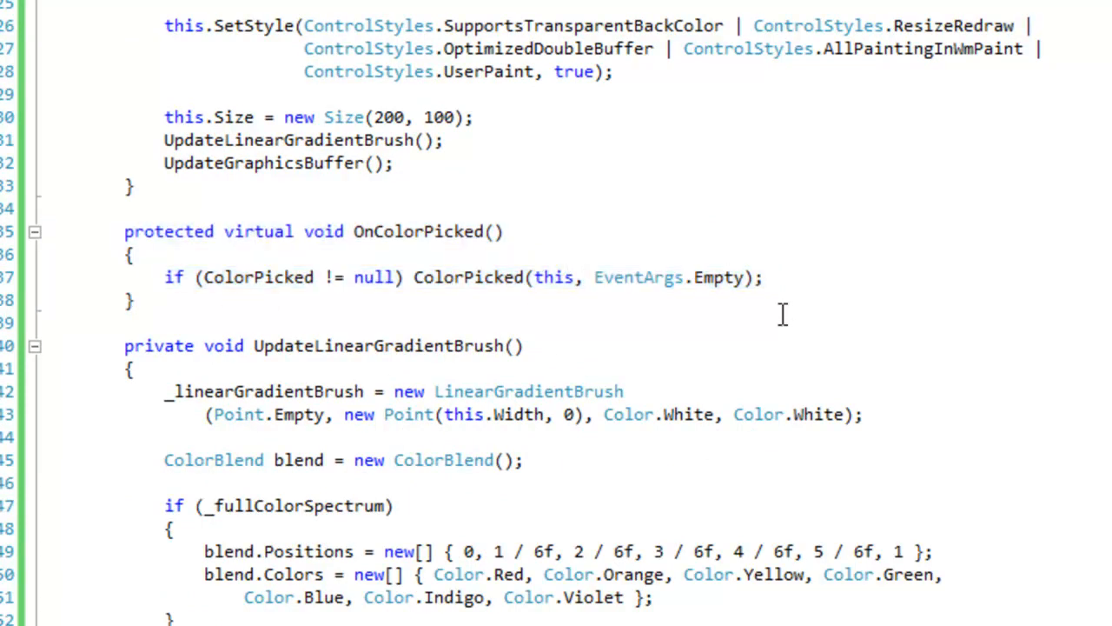
scroll("down", 3)
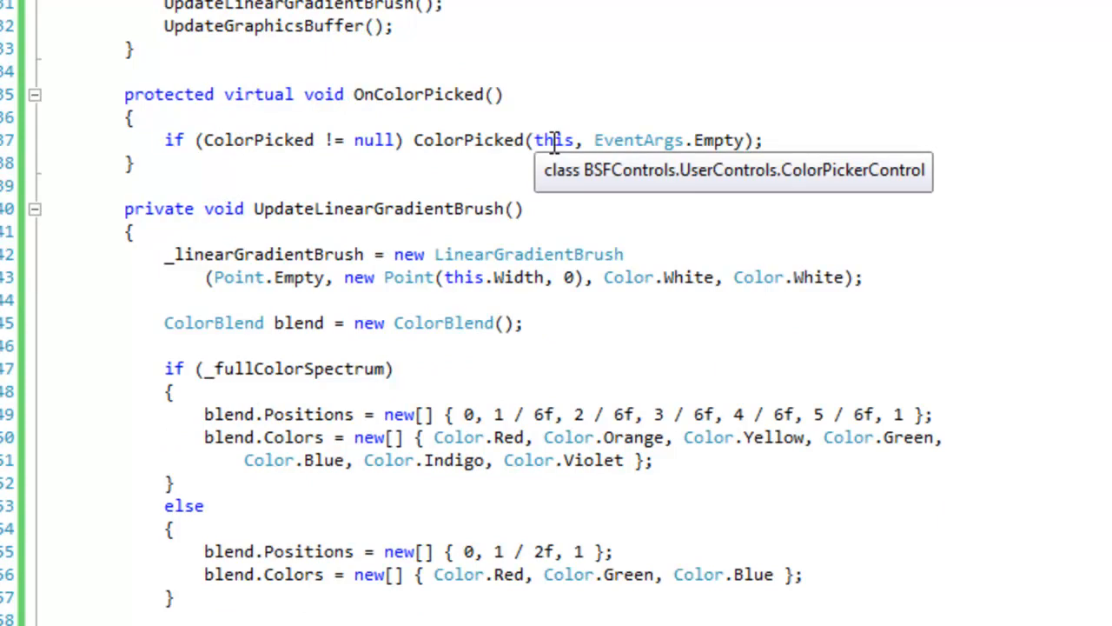
mouse_move(774, 139)
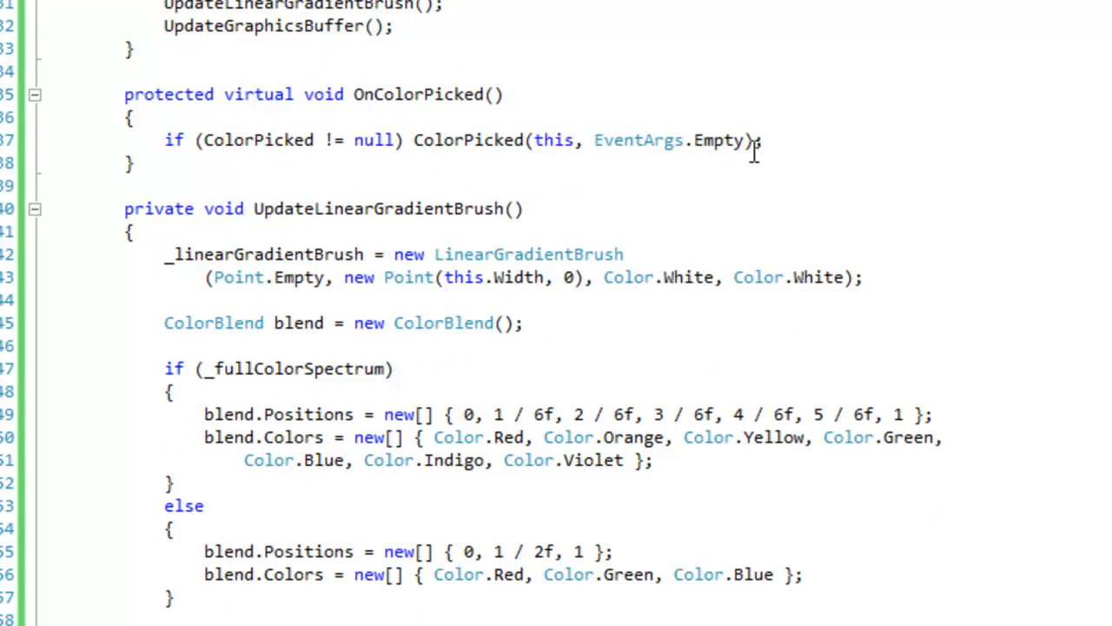
double_click(718, 139)
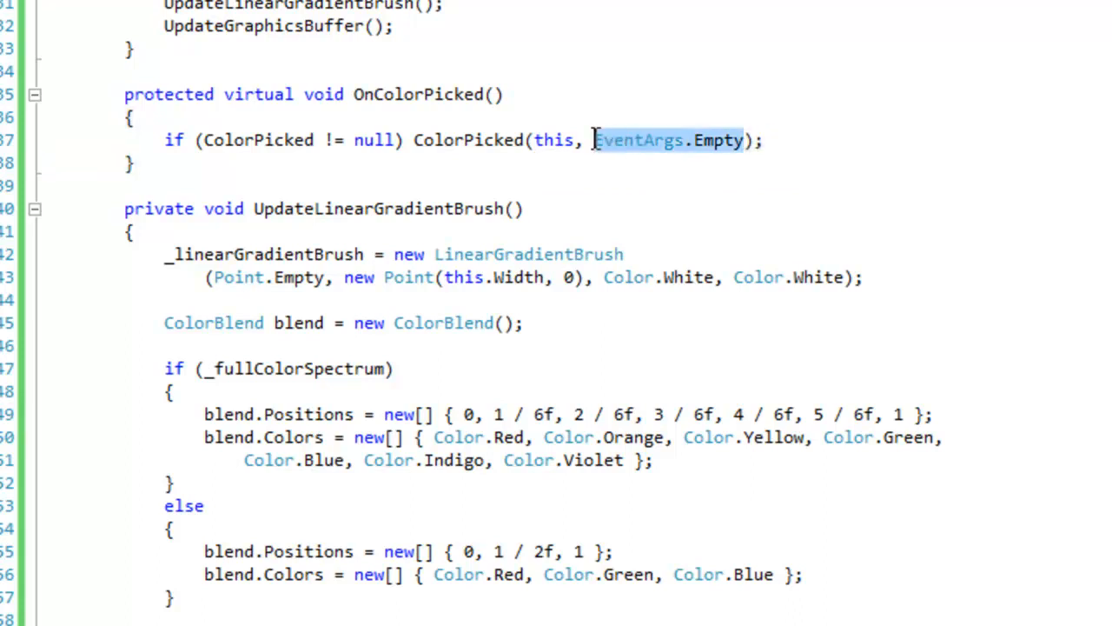
left_click(525, 208)
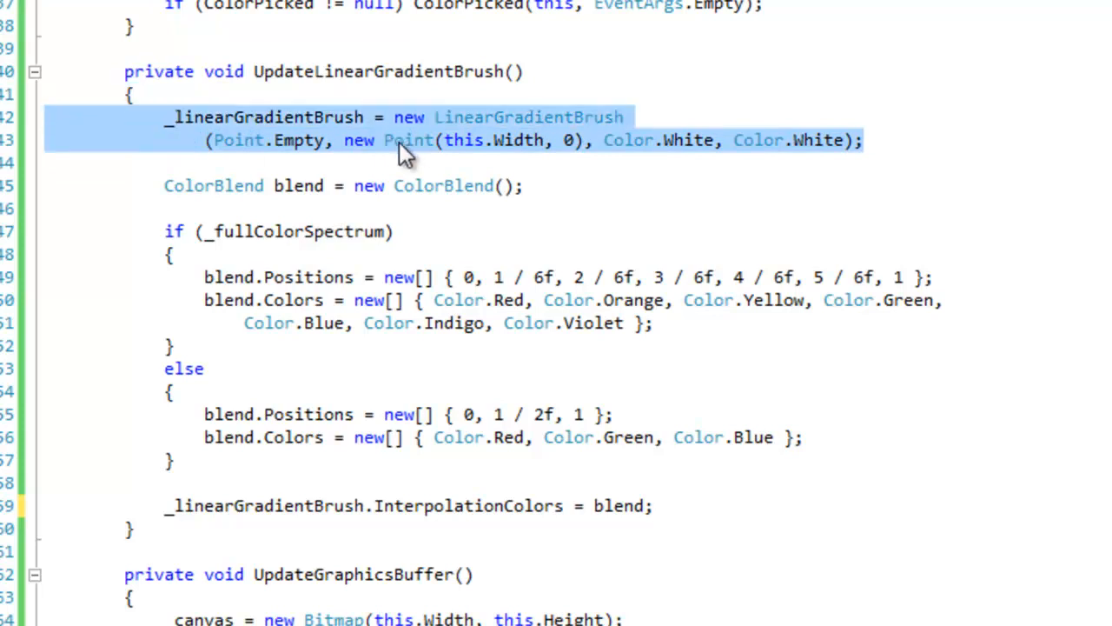
mouse_move(466, 144)
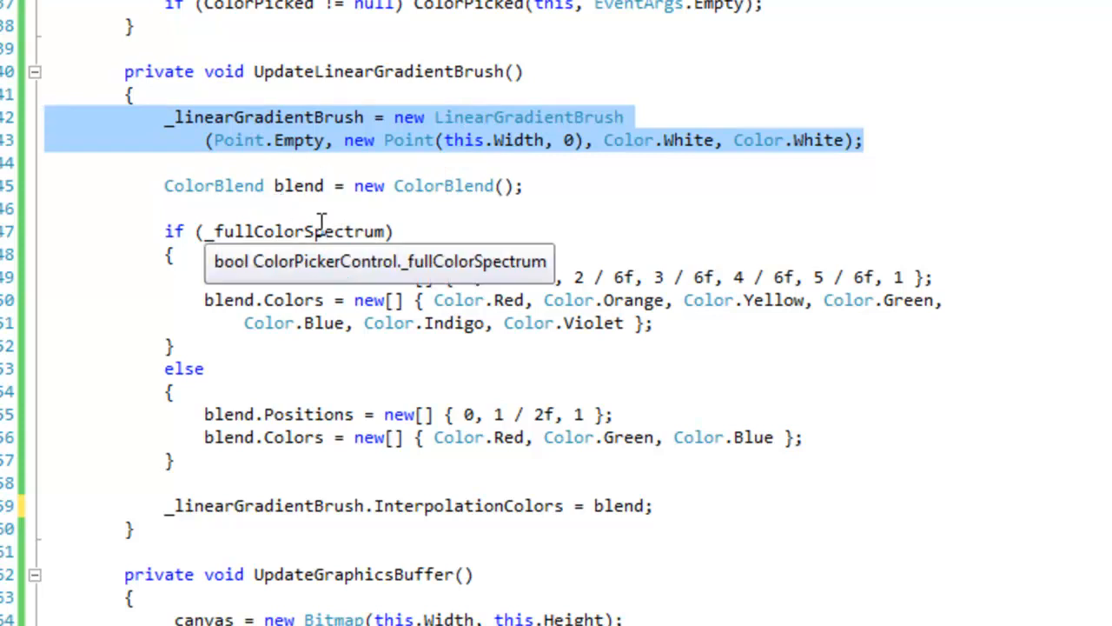
mouse_move(212, 155)
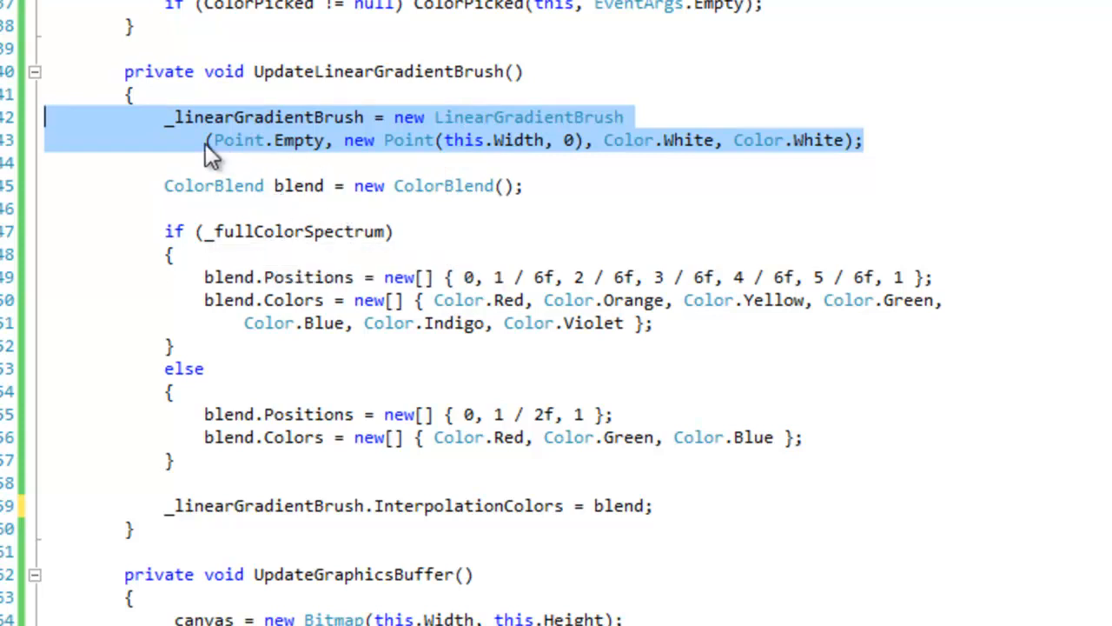
mouse_move(275, 146)
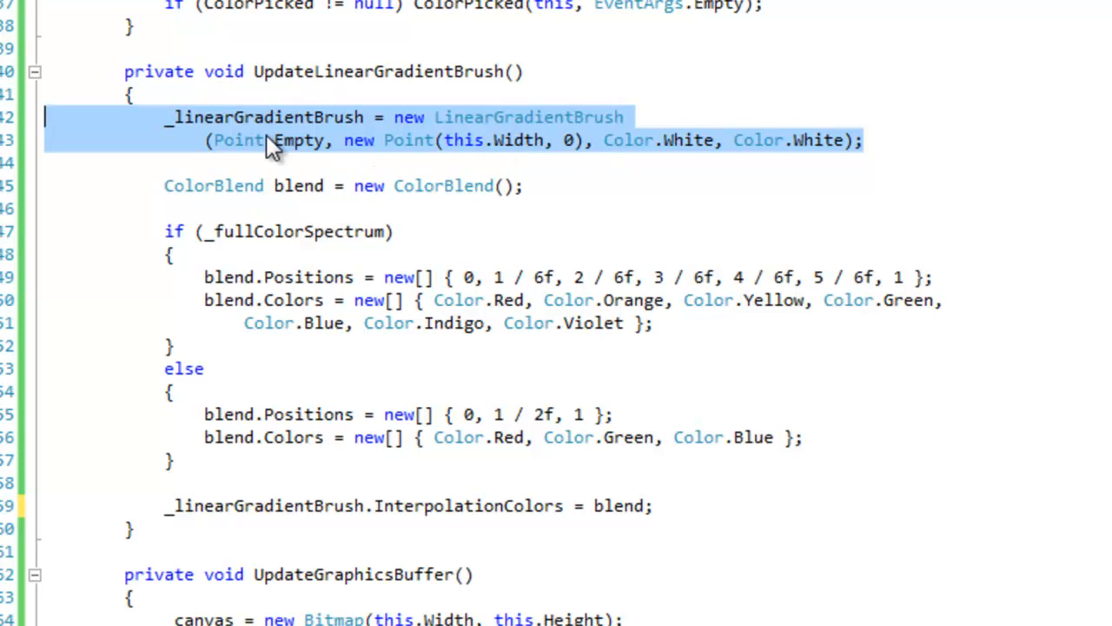
mouse_move(356, 165)
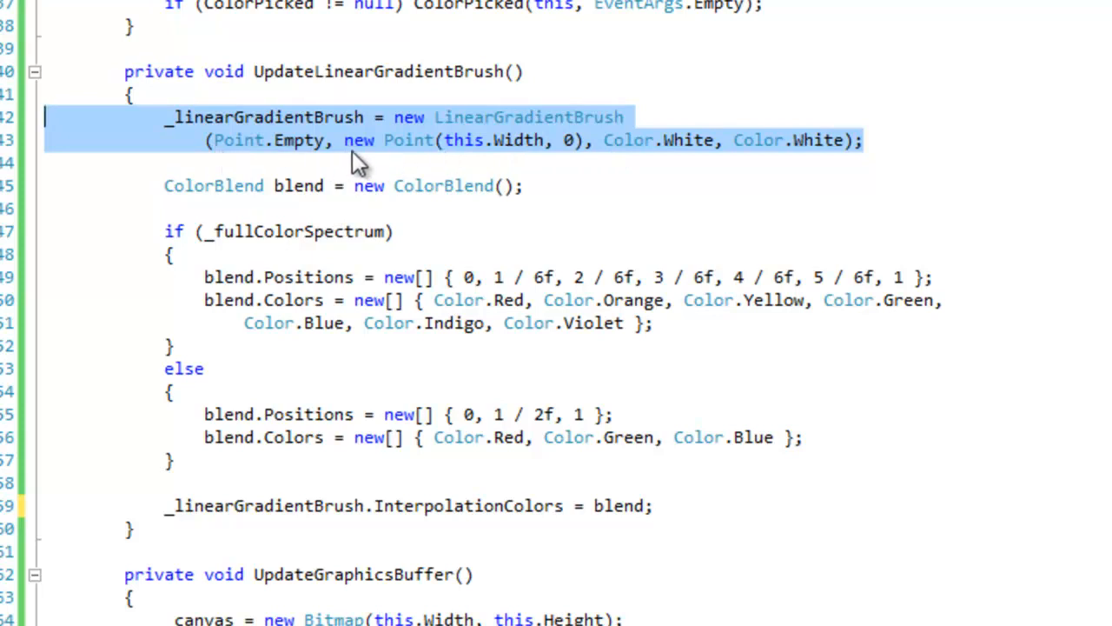
mouse_move(577, 162)
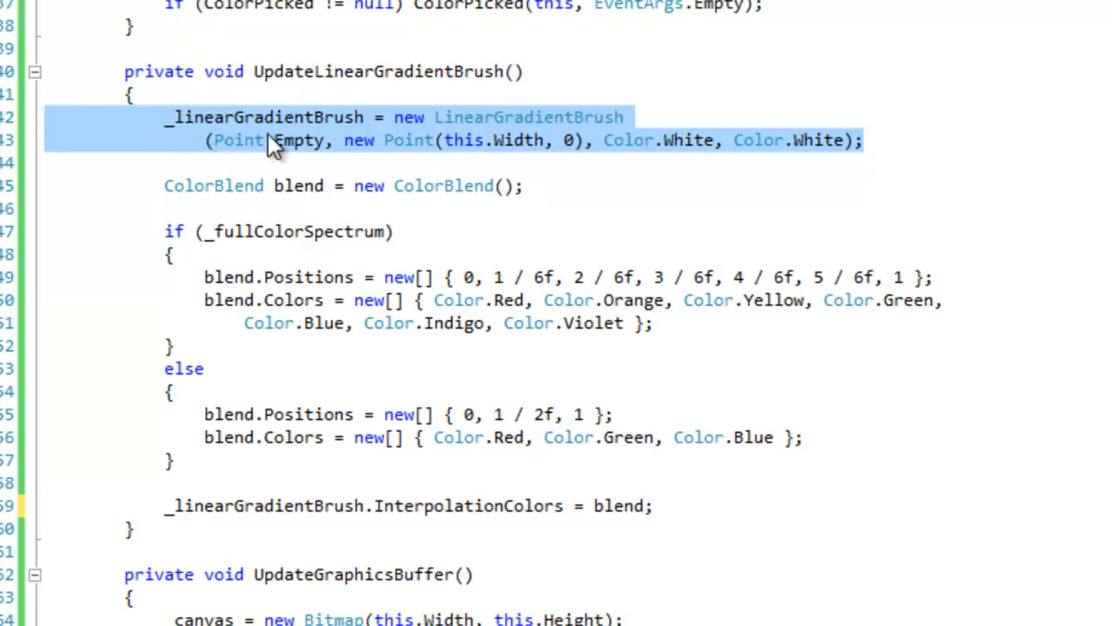
mouse_move(296, 94)
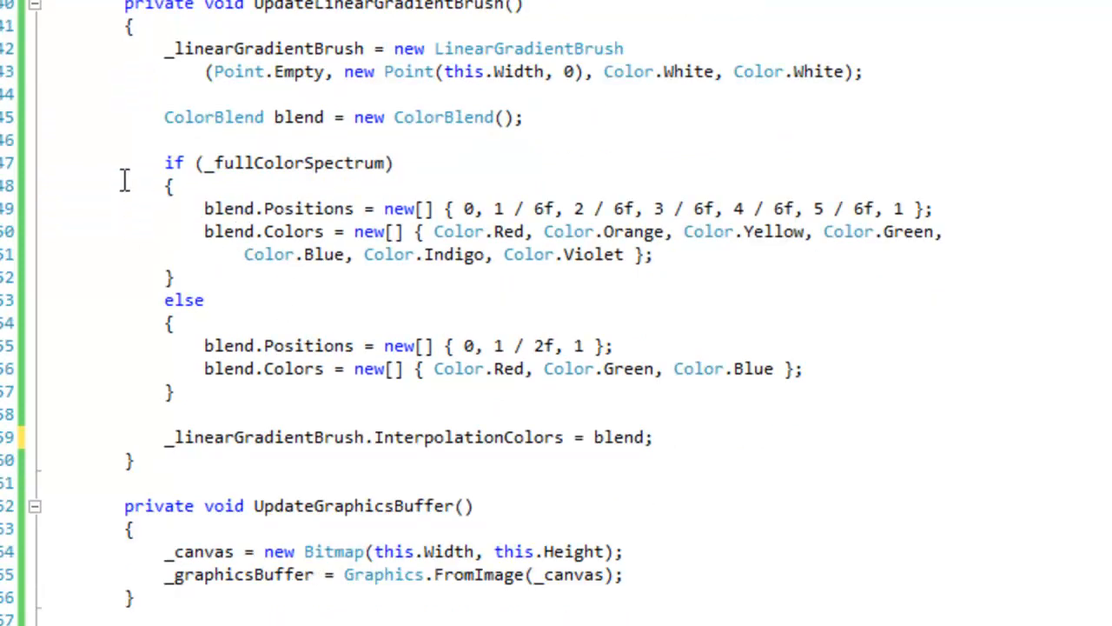
Highlight the full-spectrum blend Positions and Colors lines.
left_click_drag(164, 164, 393, 164)
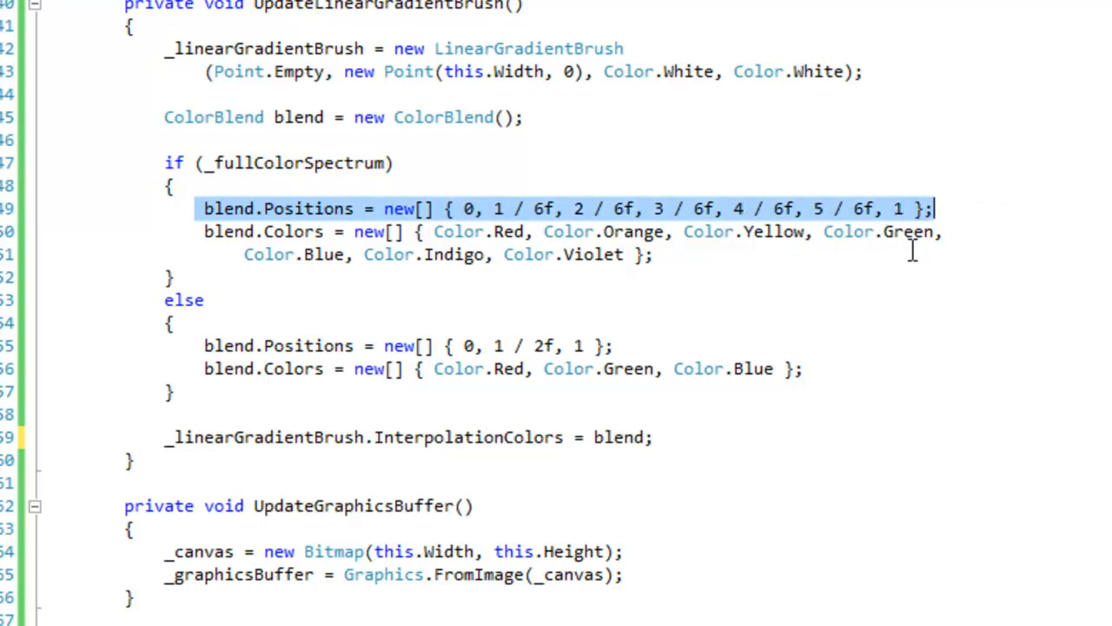
mouse_move(487, 227)
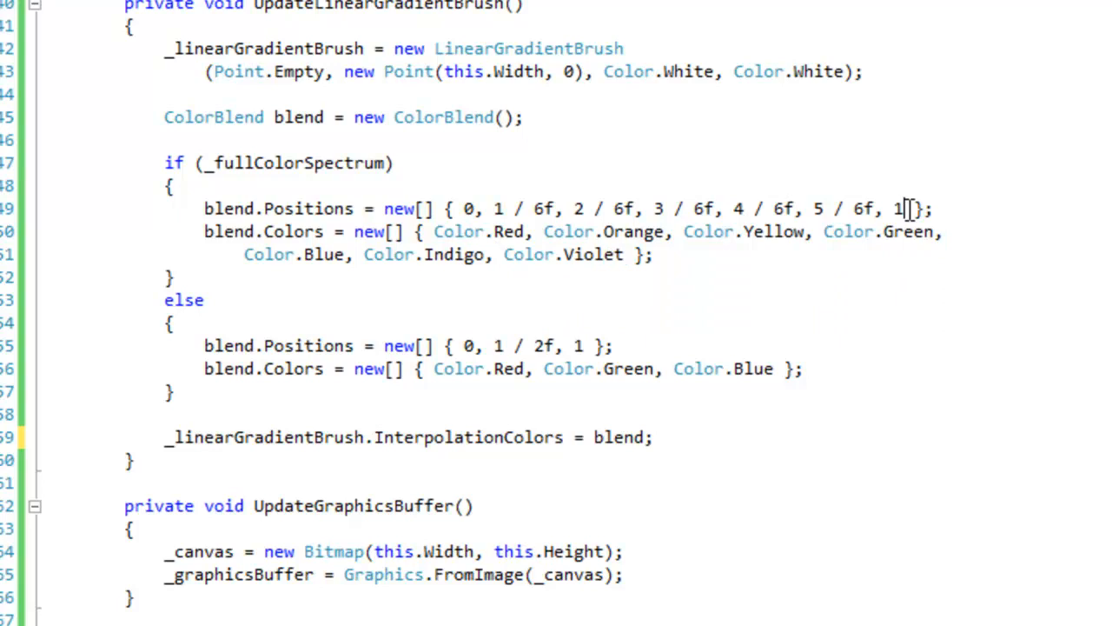
left_click_drag(904, 209, 459, 209)
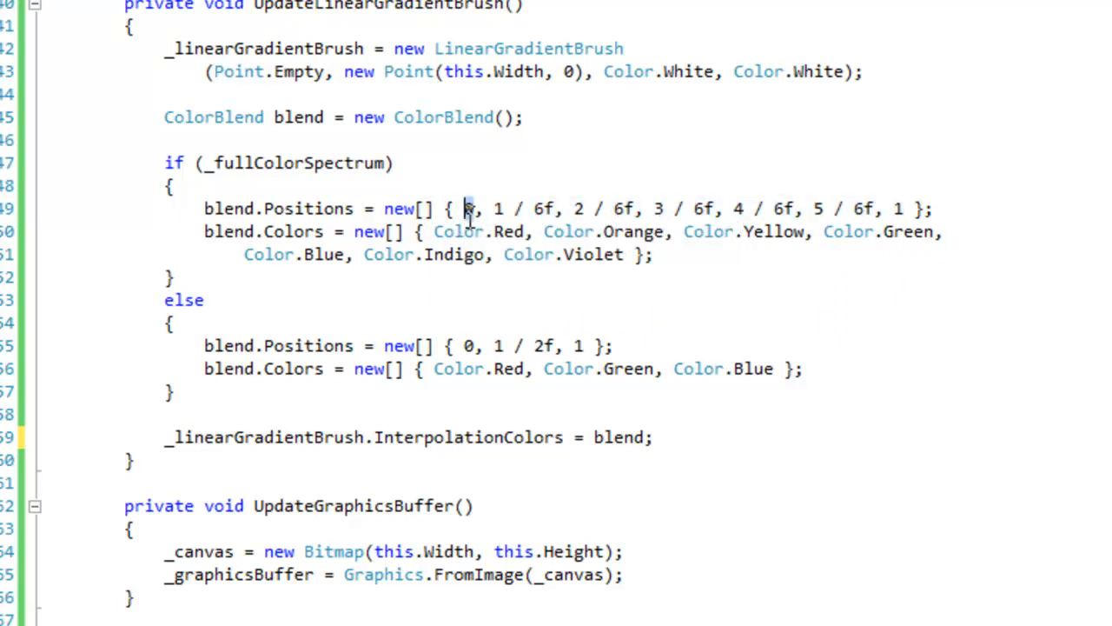
mouse_move(465, 209)
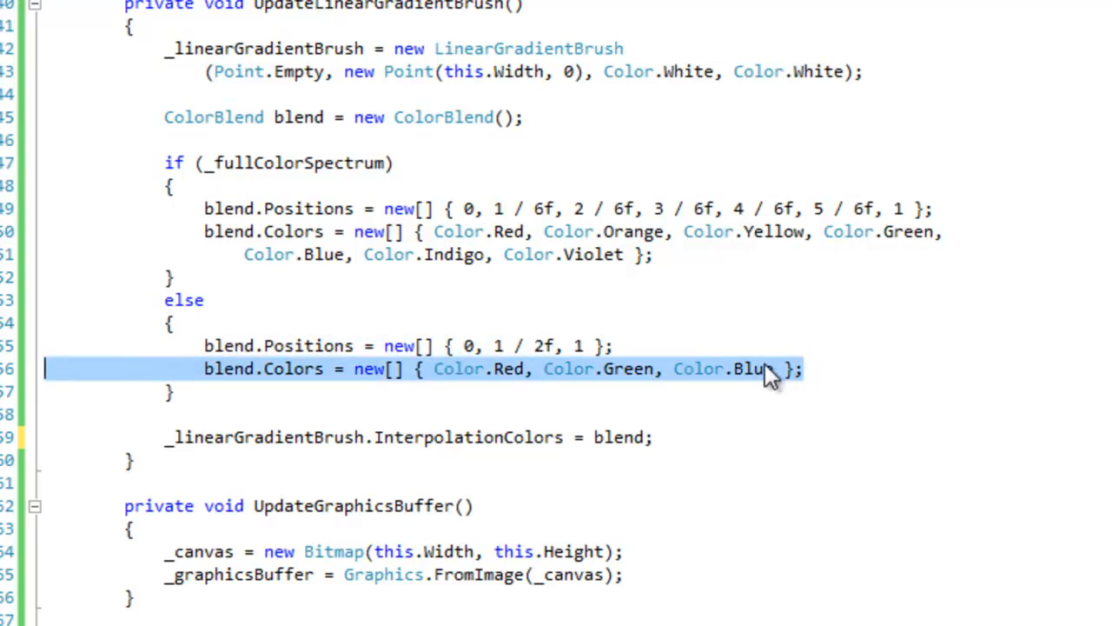
left_click(1088, 361)
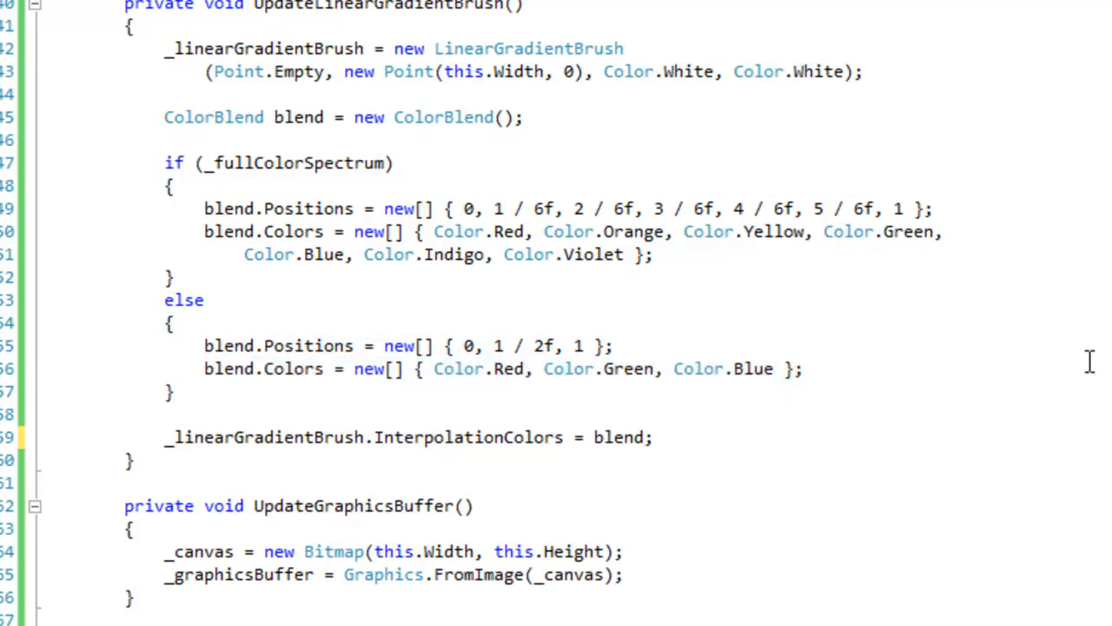
mouse_move(704, 416)
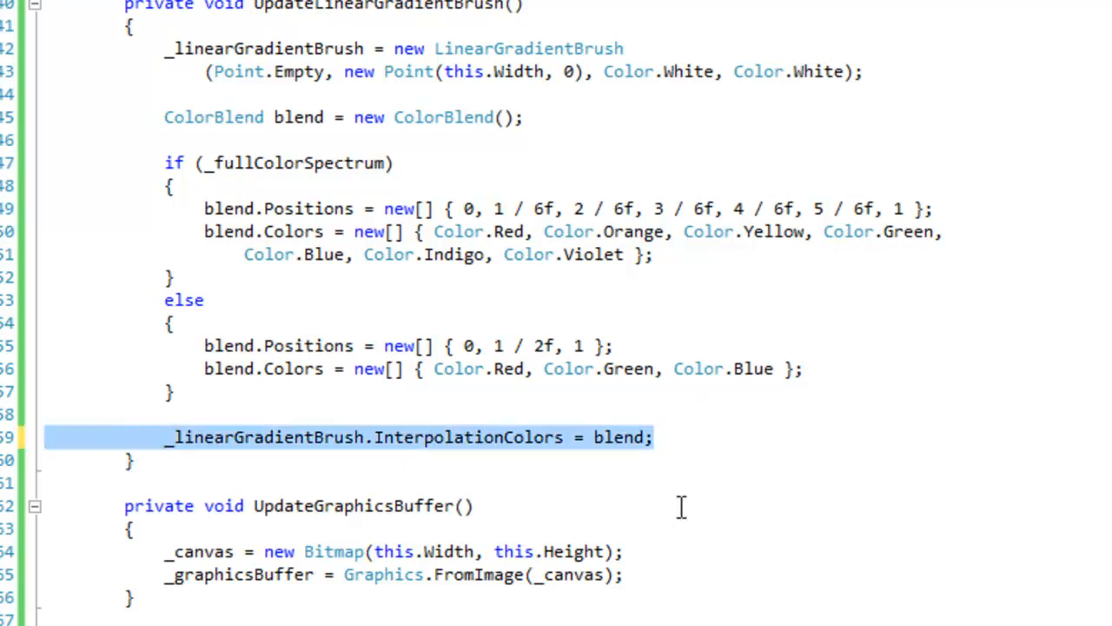
mouse_move(622, 445)
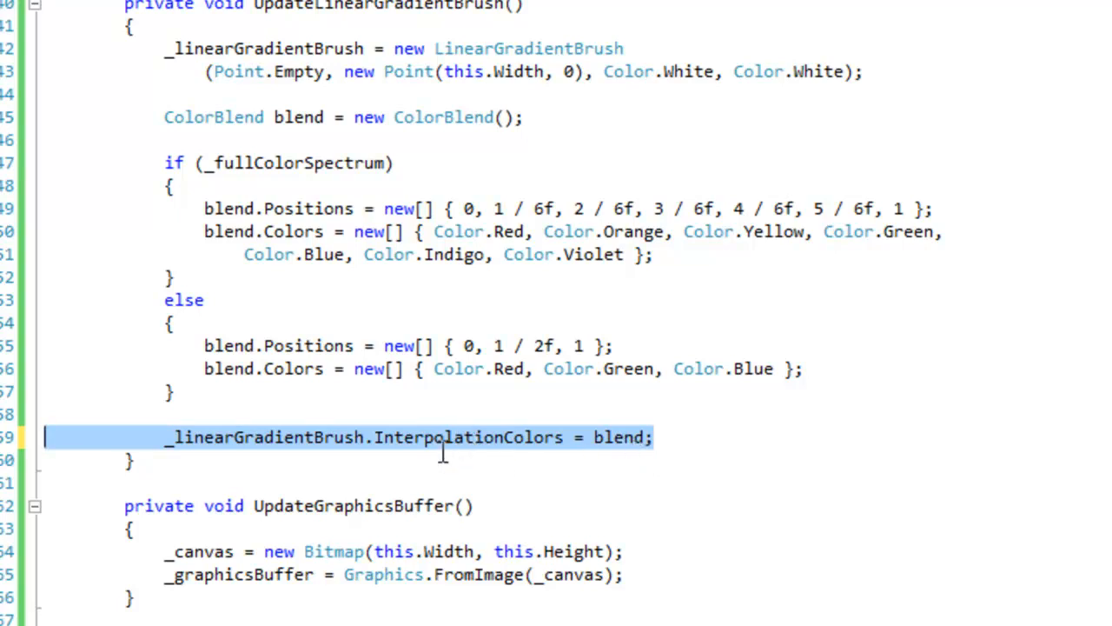
mouse_move(268, 459)
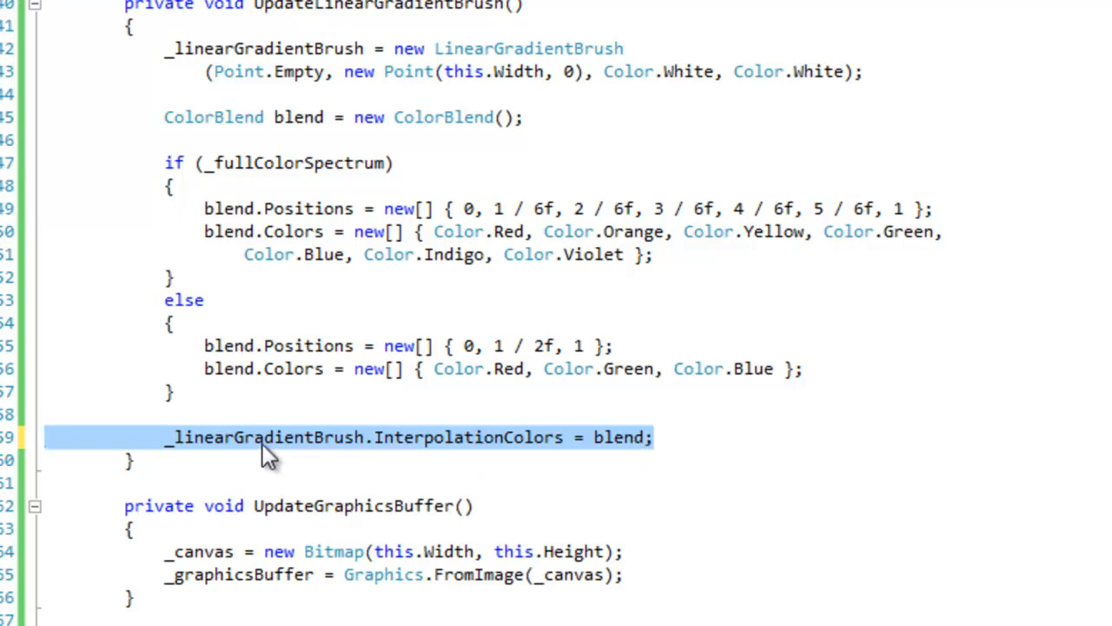
Move past the UpdateGraphicsBuffer method down to OnSizeChanged.
scroll("down", 3)
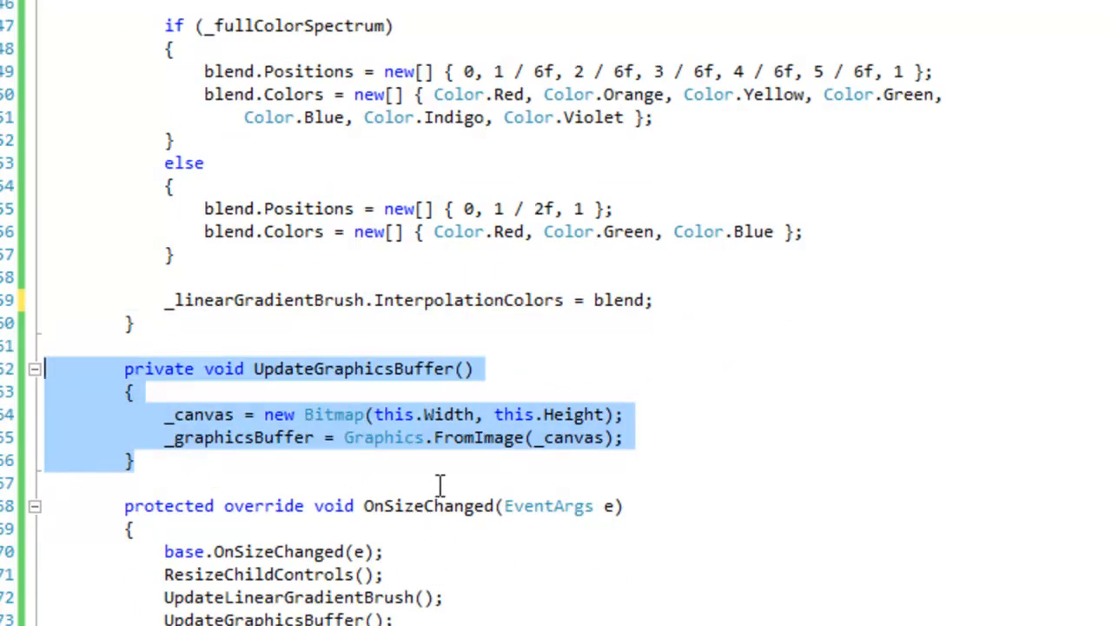
left_click(624, 414)
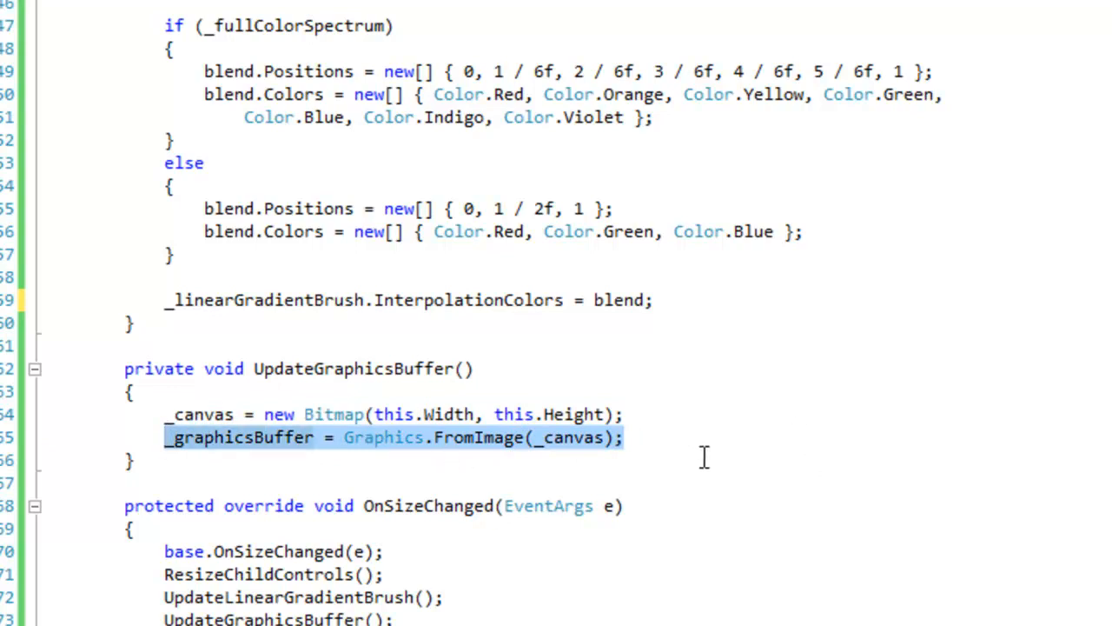
mouse_move(582, 459)
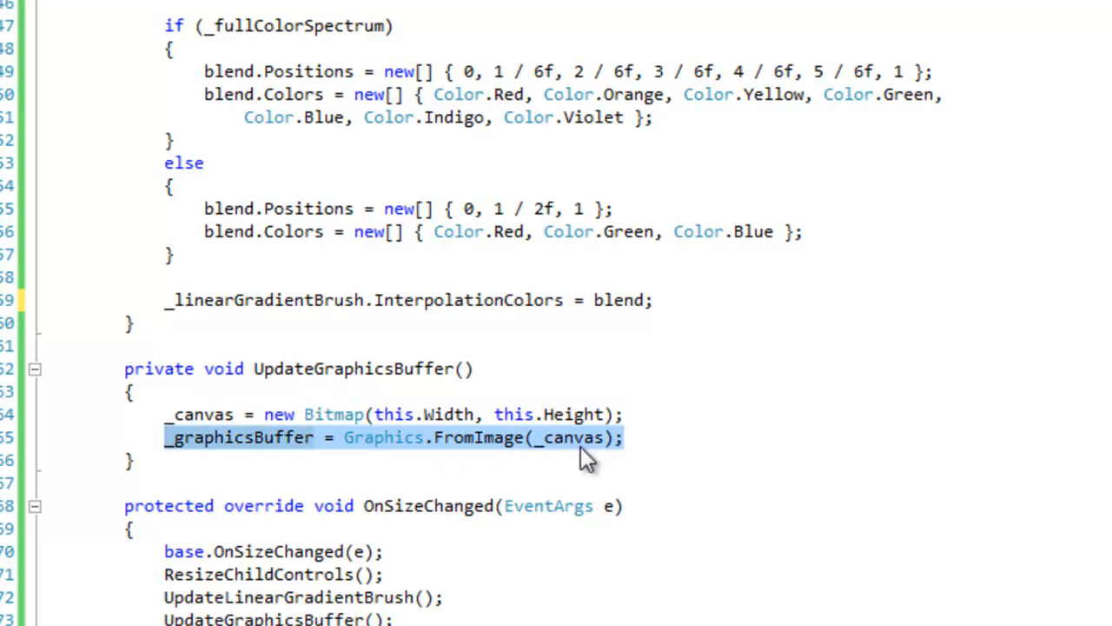
scroll("down", 3)
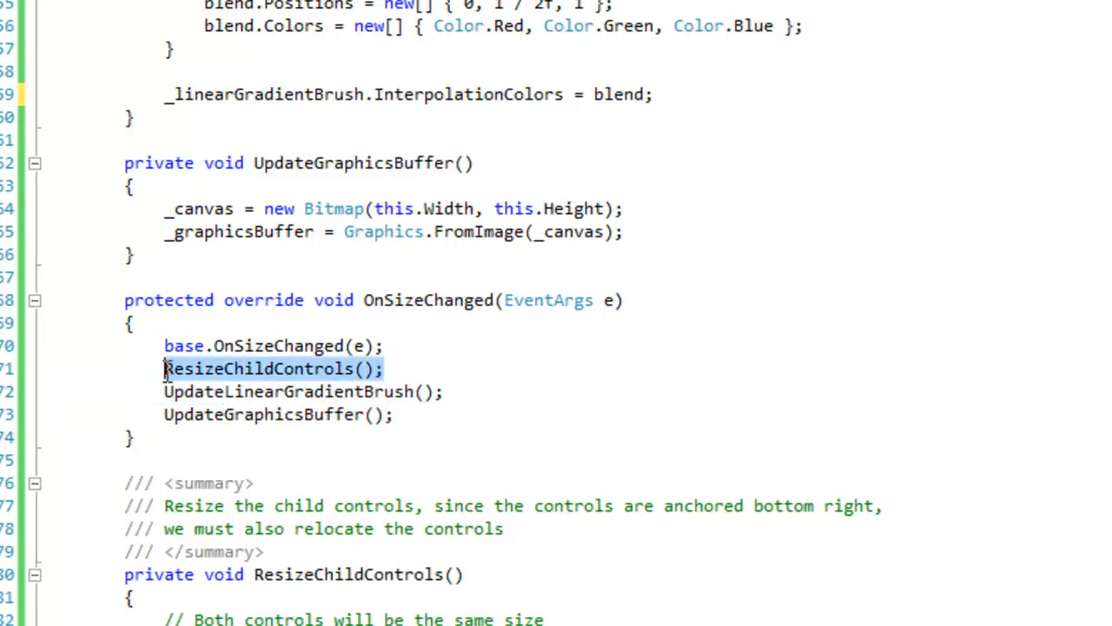
Jump to ResizeChildControls and review its height and hoverColorBox sizing lines.
double_click(244, 368)
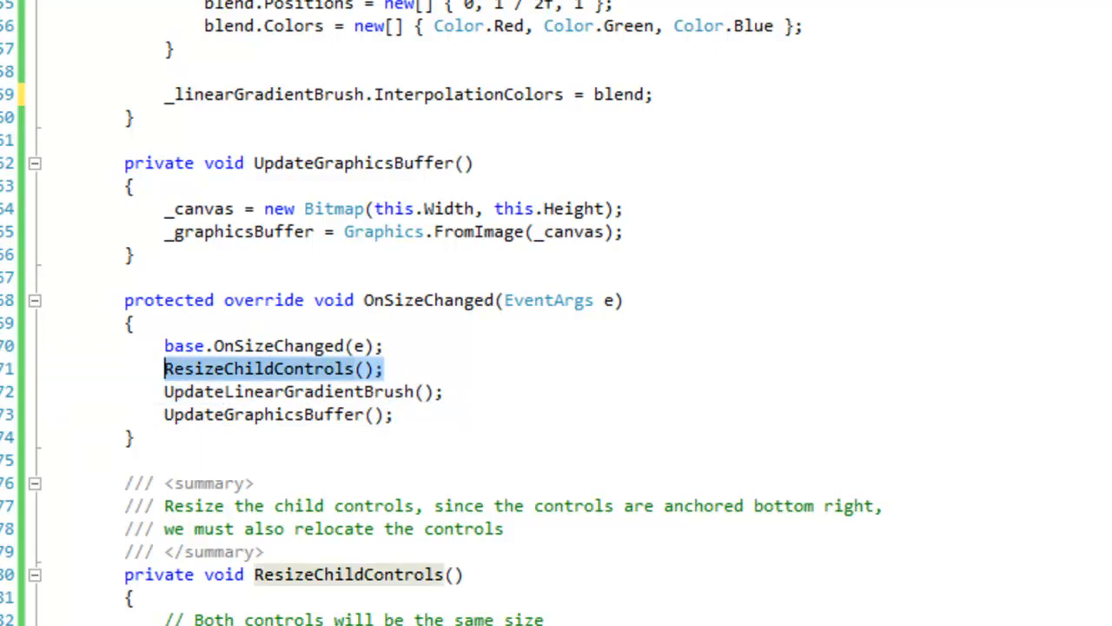
scroll("down", 3)
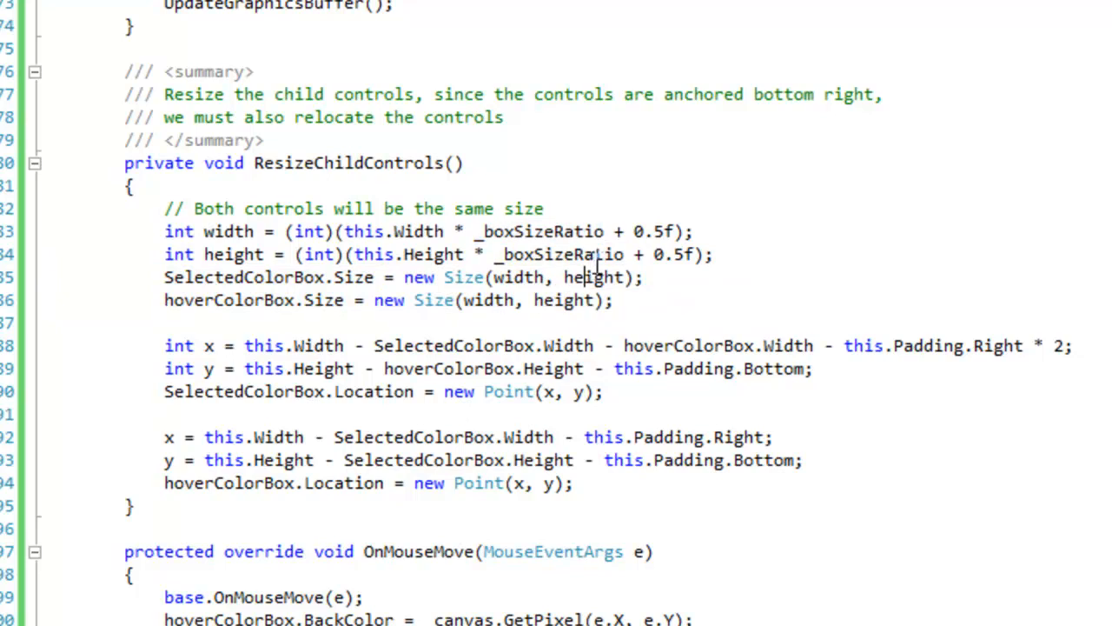
double_click(559, 253)
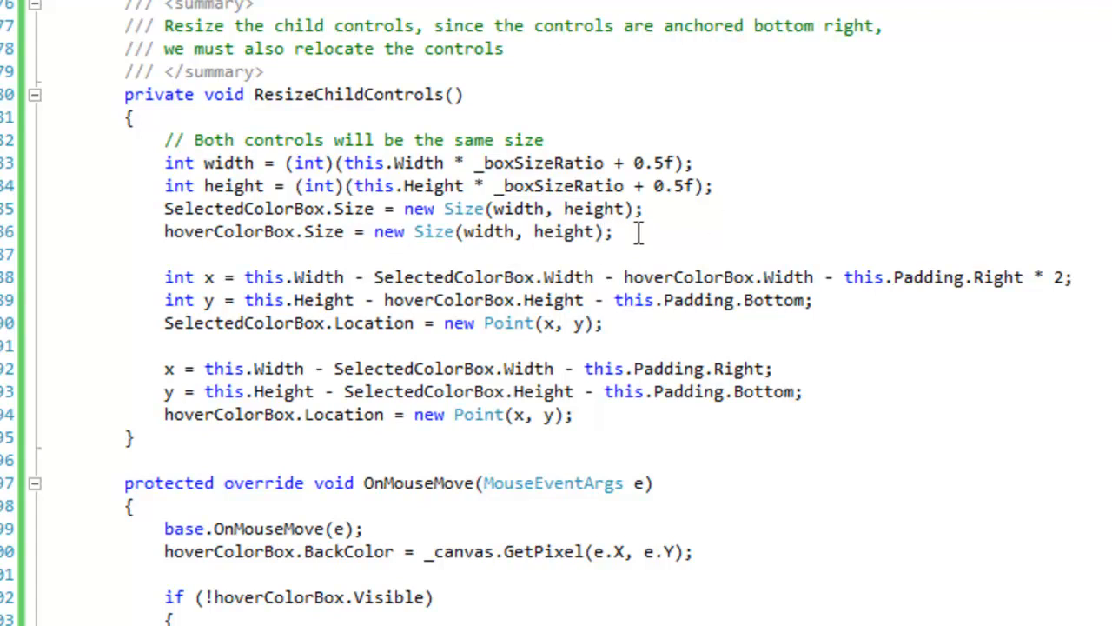
mouse_move(636, 242)
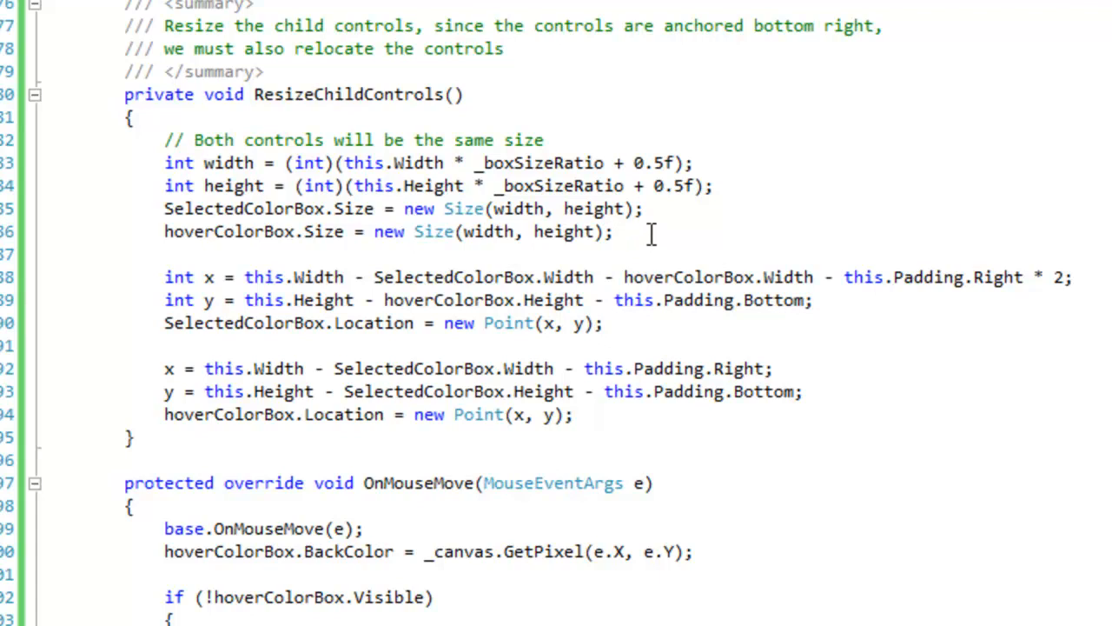
left_click(612, 233)
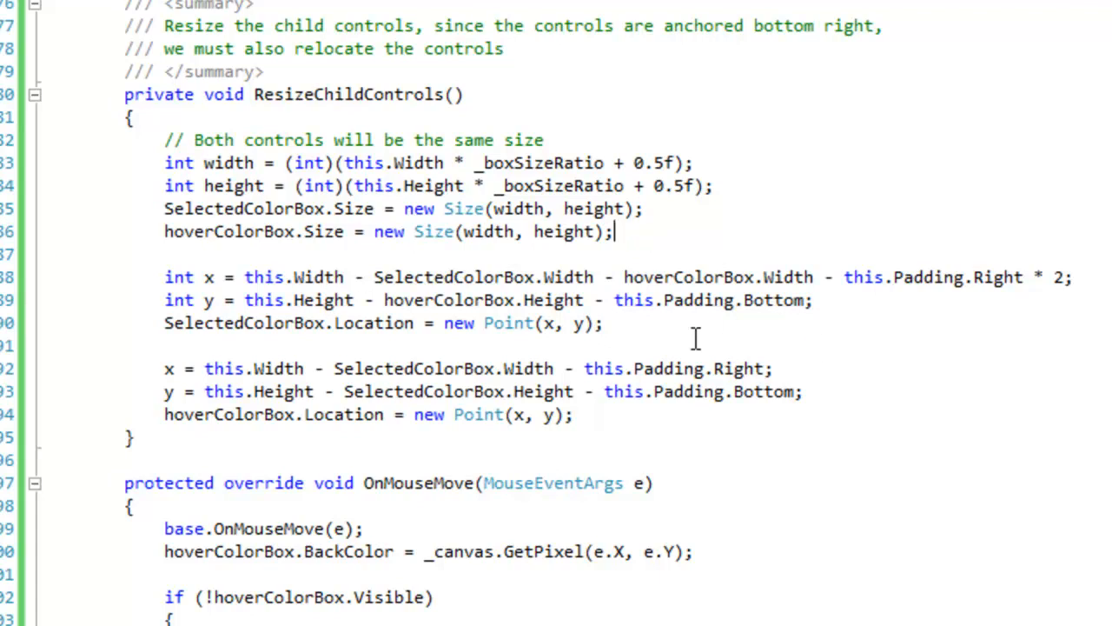
mouse_move(664, 333)
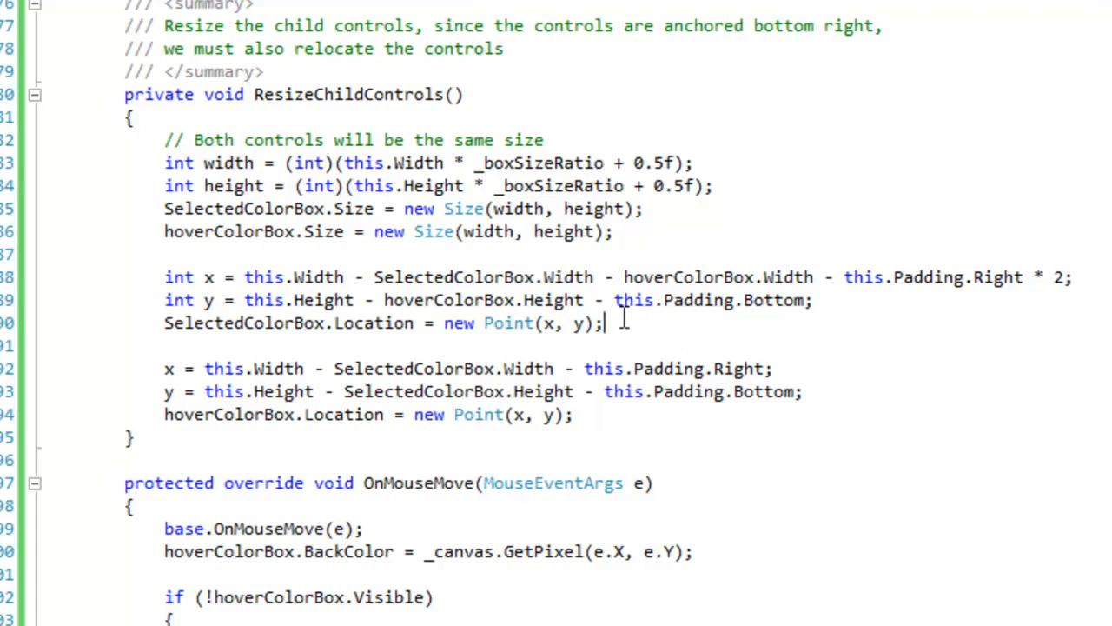
mouse_move(634, 332)
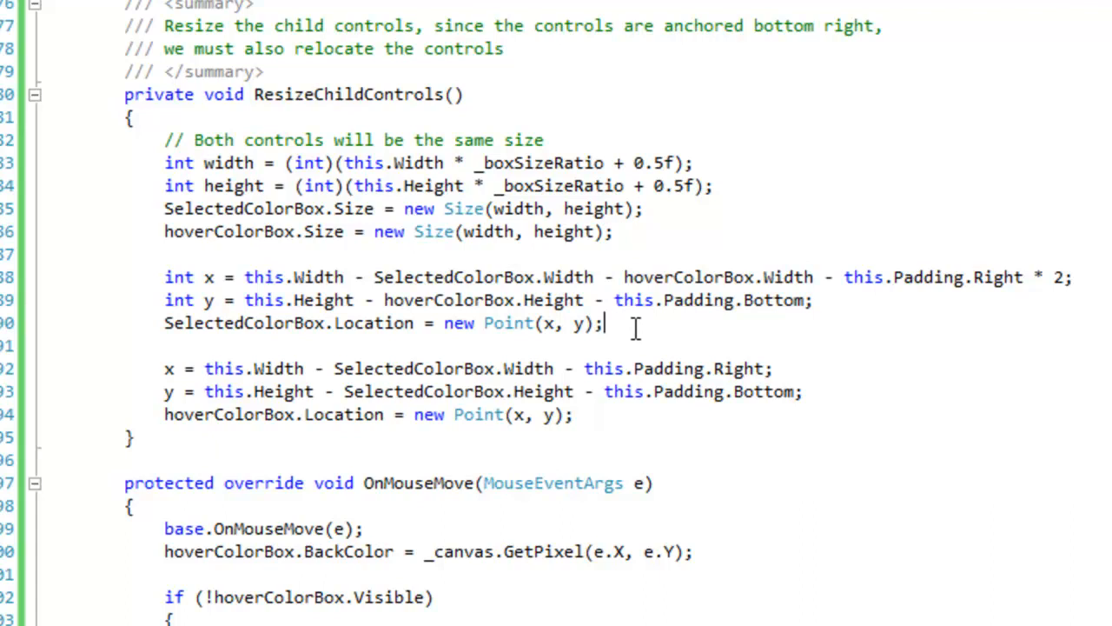
Highlight the SelectedColorBox position calculation, then move to OnMouseMove and OnMouseClick.
left_click_drag(163, 276, 603, 324)
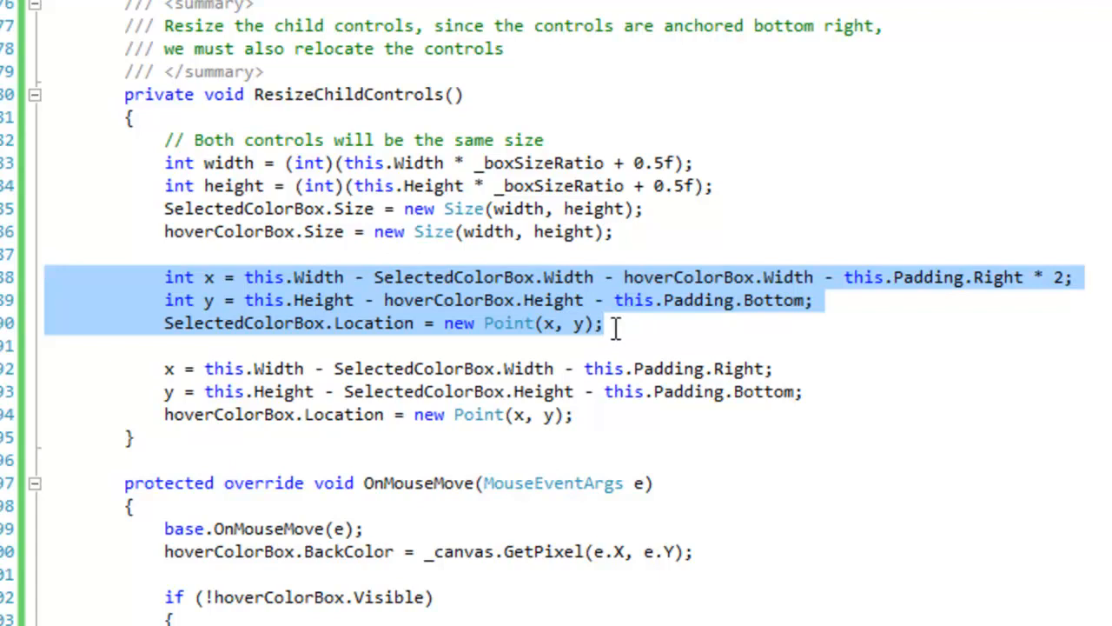
mouse_move(686, 299)
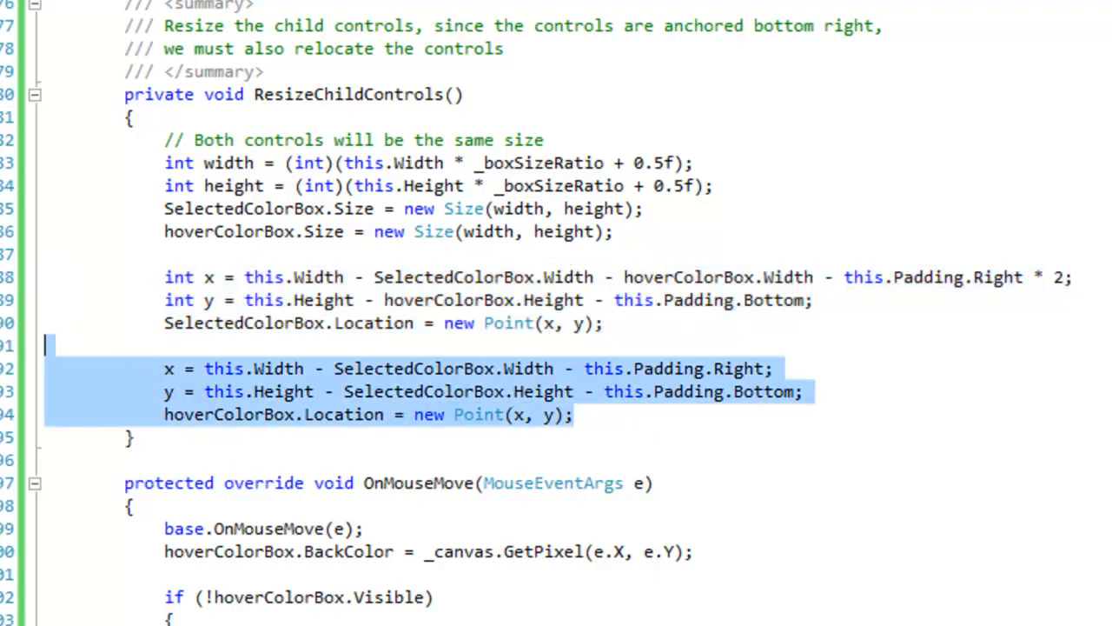
scroll("down", 3)
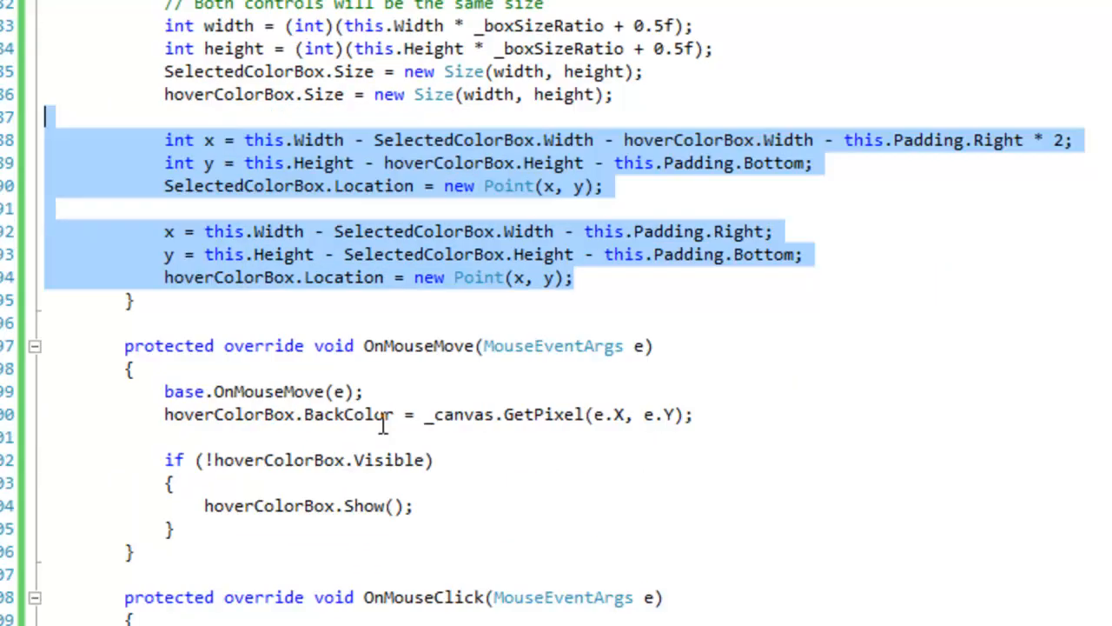
scroll("down", 3)
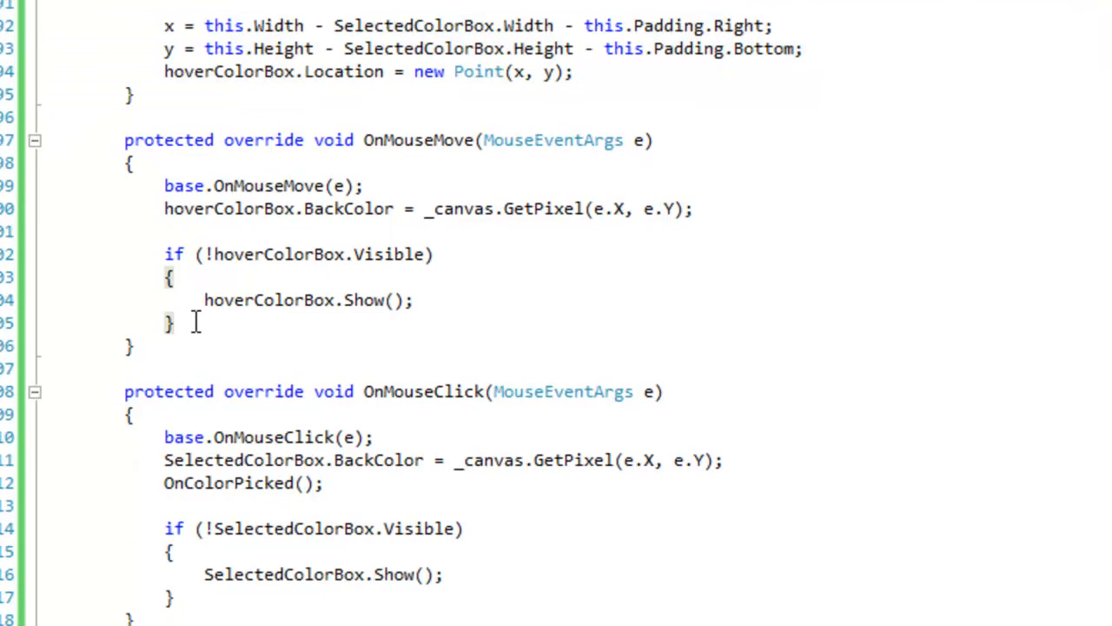
mouse_move(275, 317)
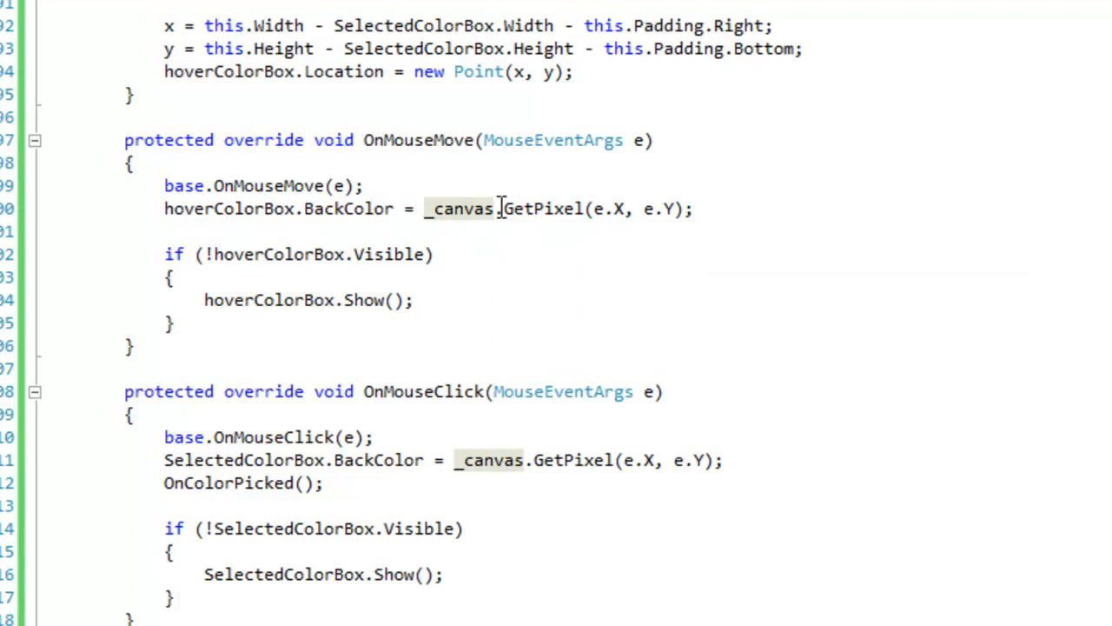
mouse_move(538, 208)
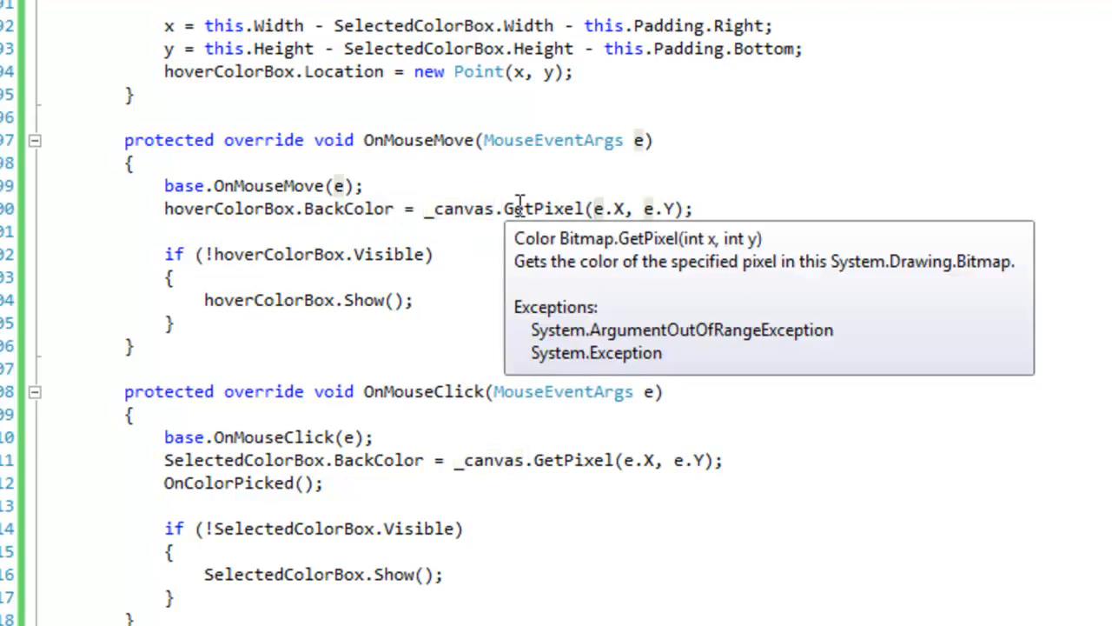
mouse_move(478, 209)
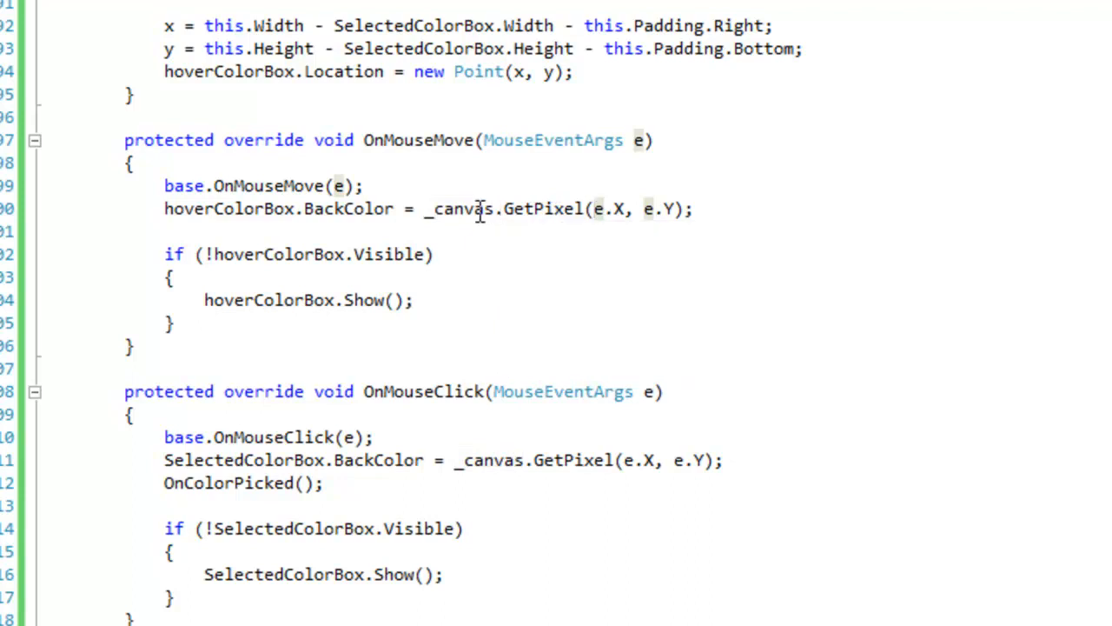
double_click(459, 209)
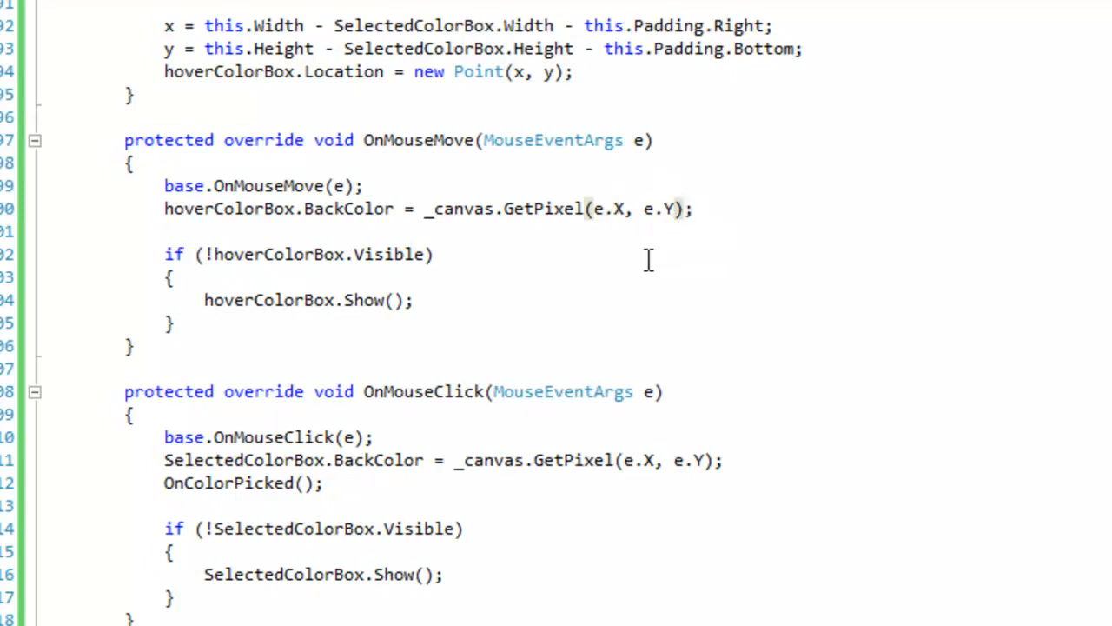
double_click(608, 208)
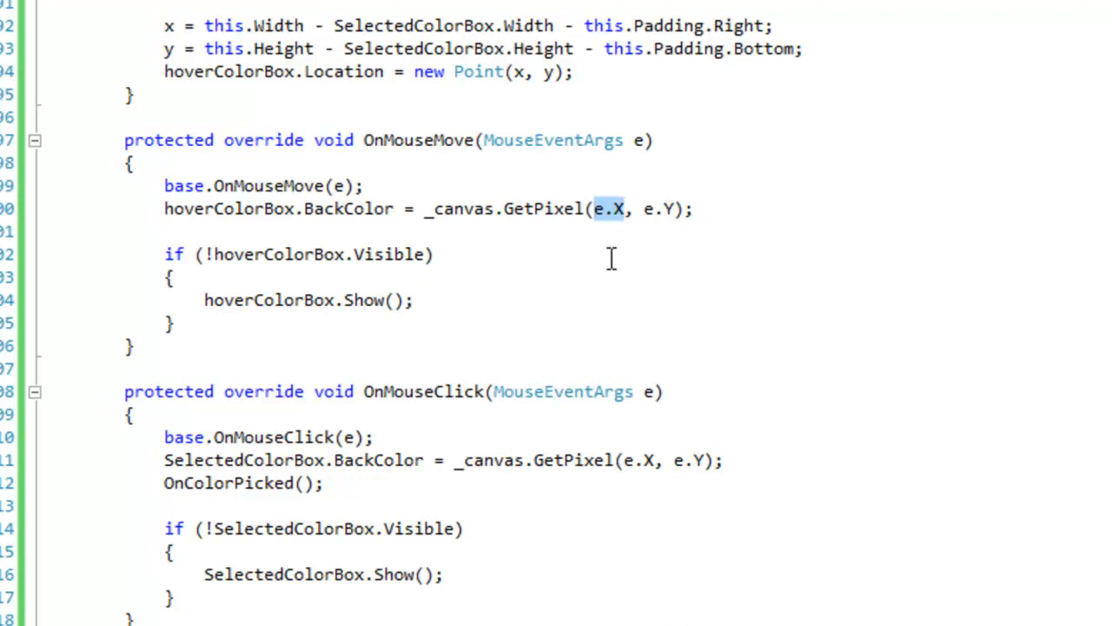
mouse_move(626, 215)
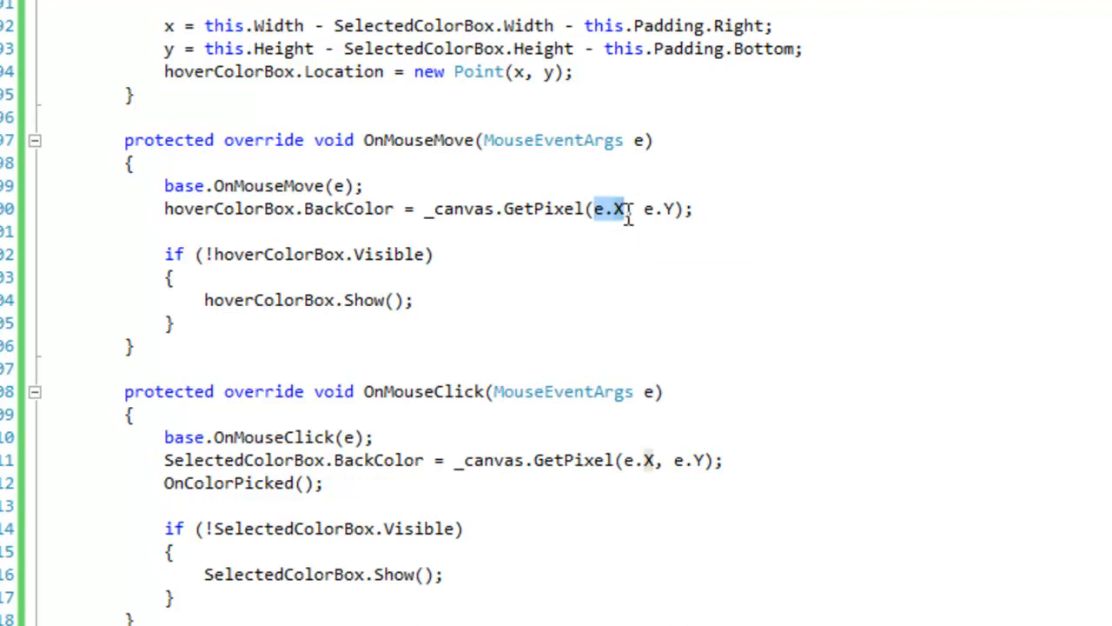
mouse_move(625, 222)
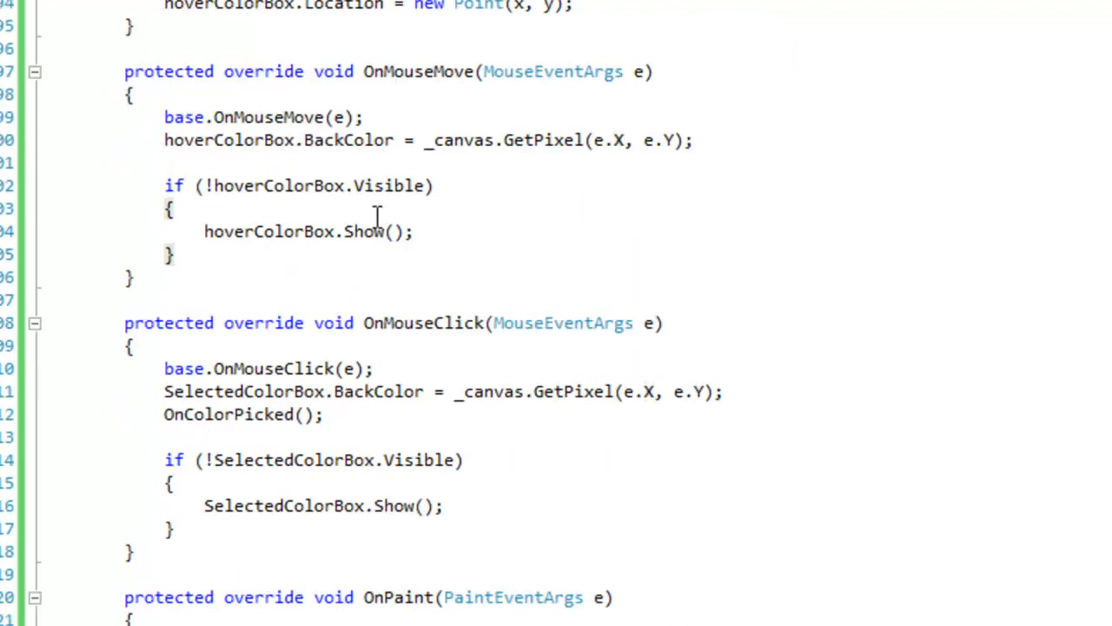
mouse_move(255, 252)
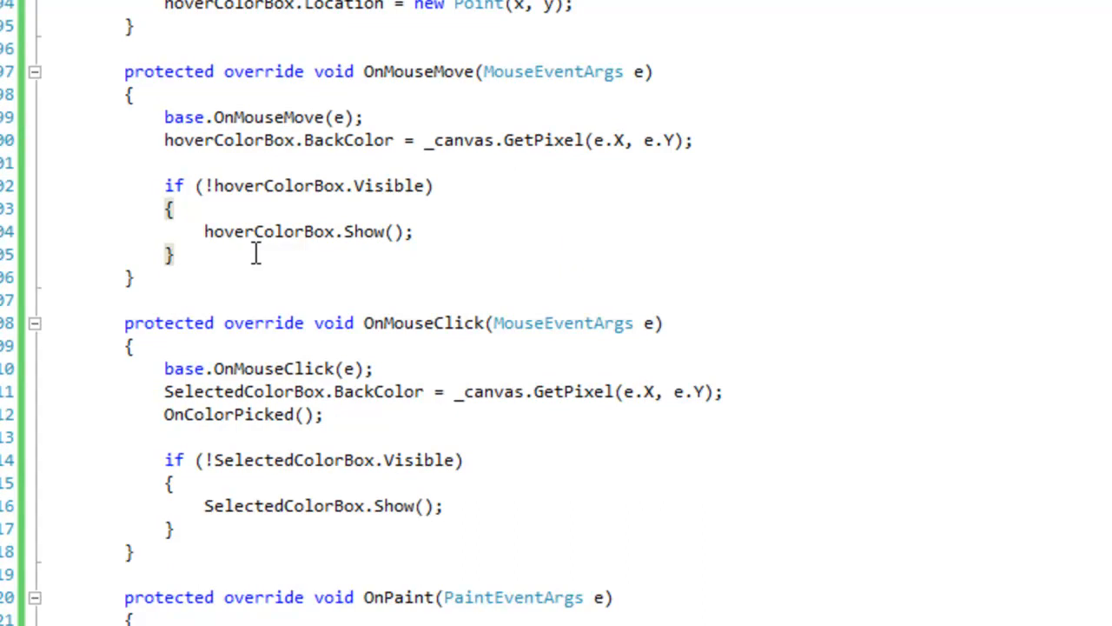
mouse_move(362, 233)
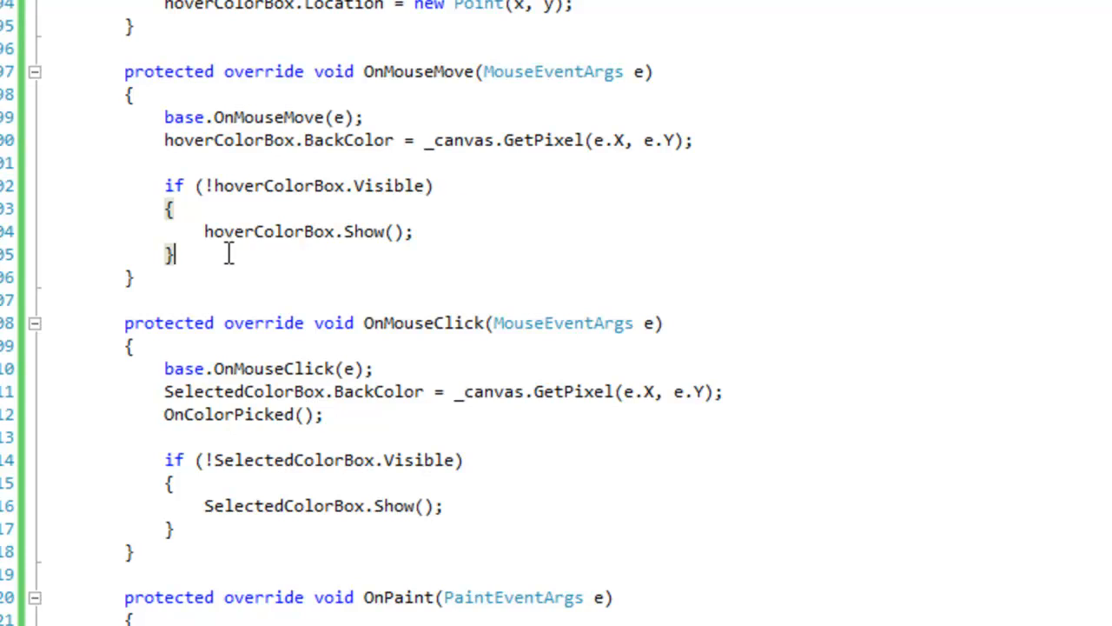
mouse_move(209, 254)
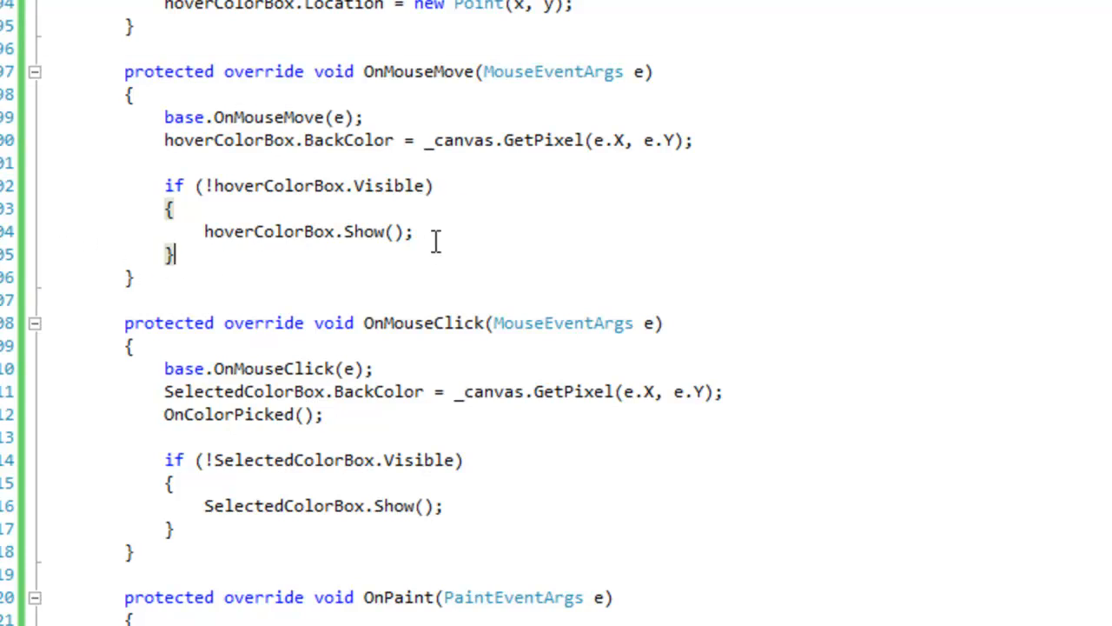
mouse_move(379, 285)
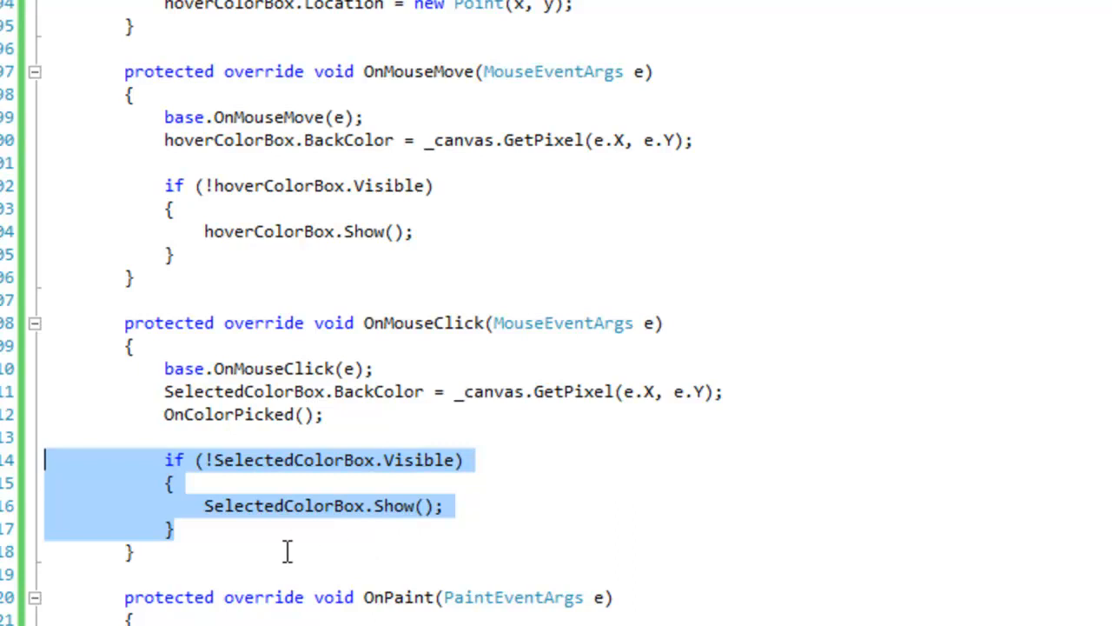
mouse_move(473, 374)
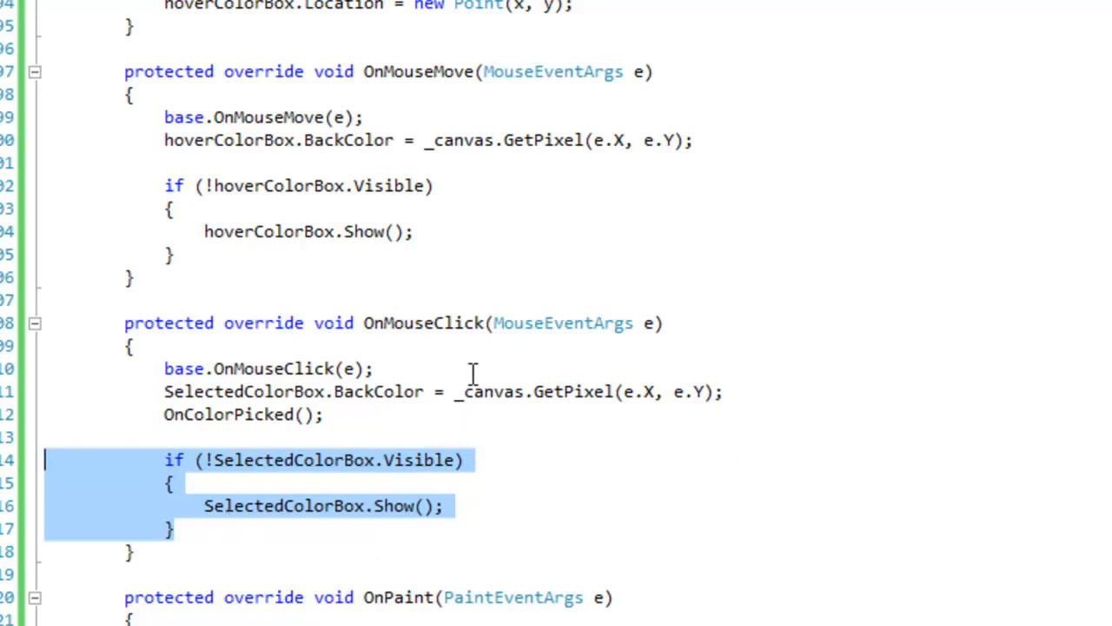
mouse_move(348, 472)
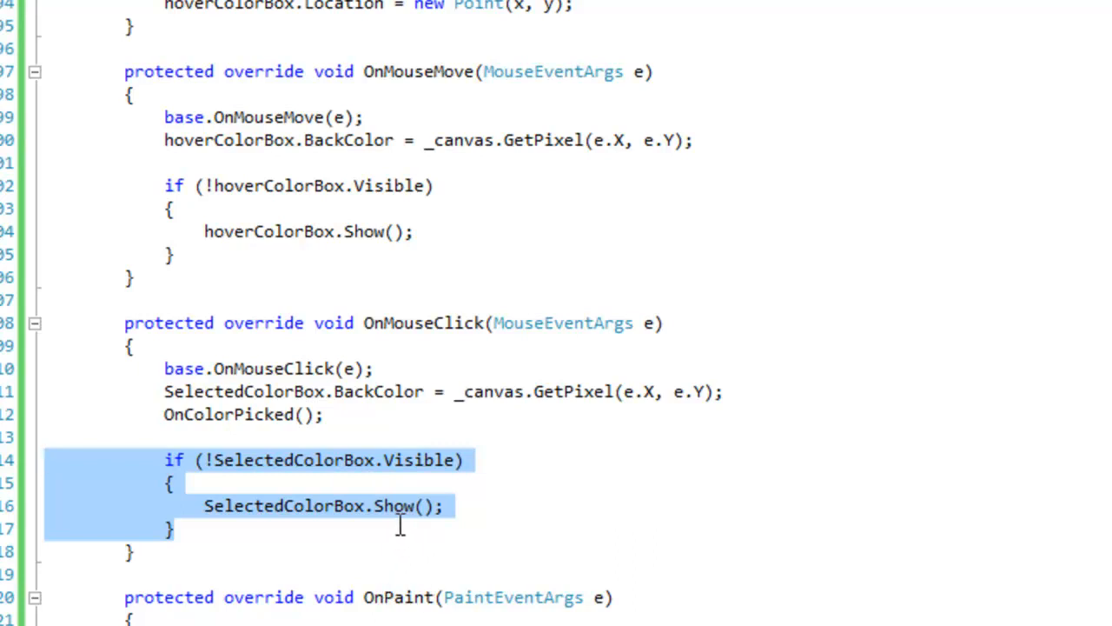
scroll("down", 3)
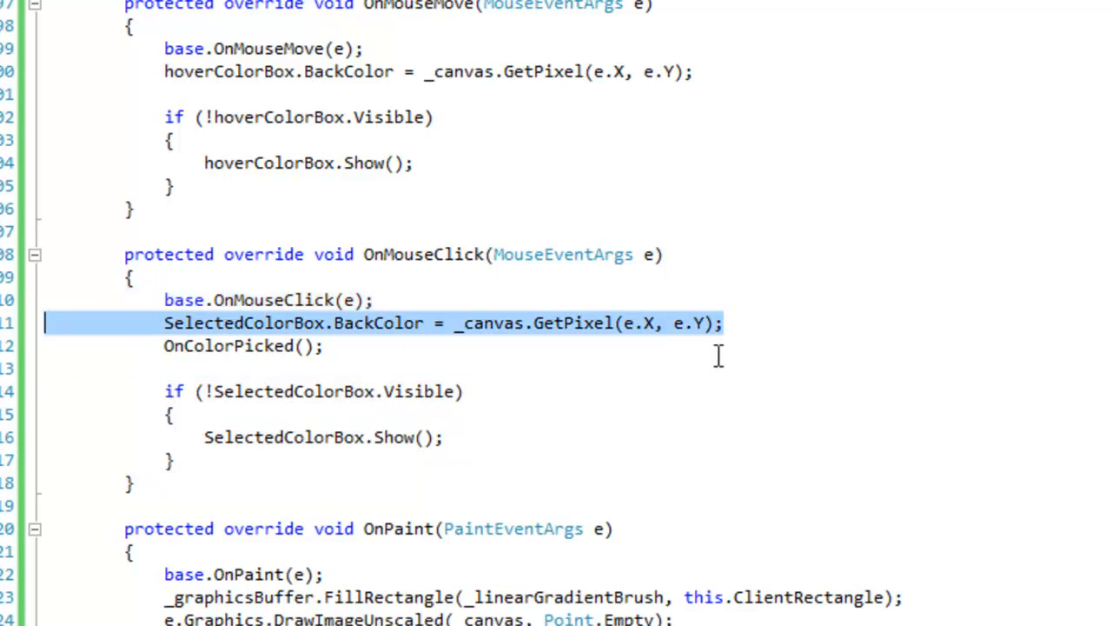
mouse_move(661, 339)
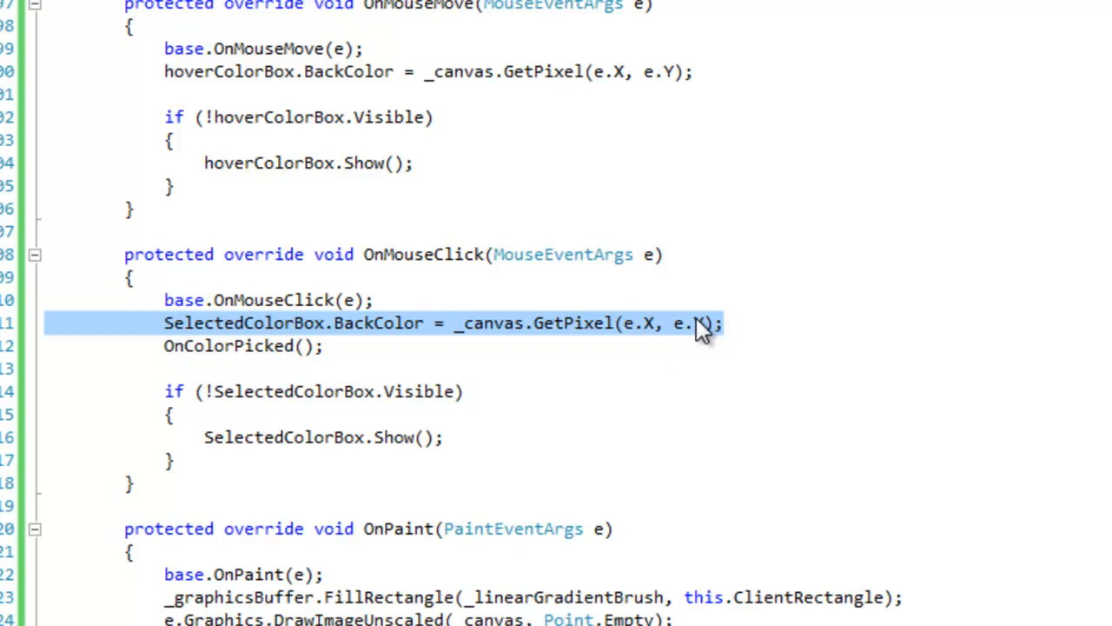
mouse_move(243, 339)
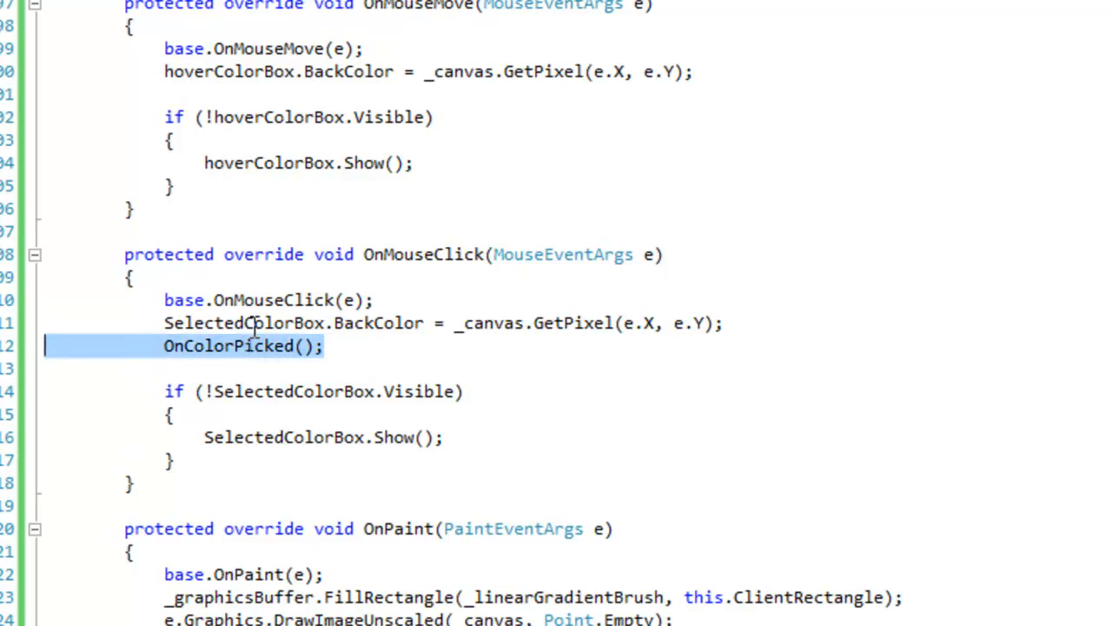
mouse_move(384, 318)
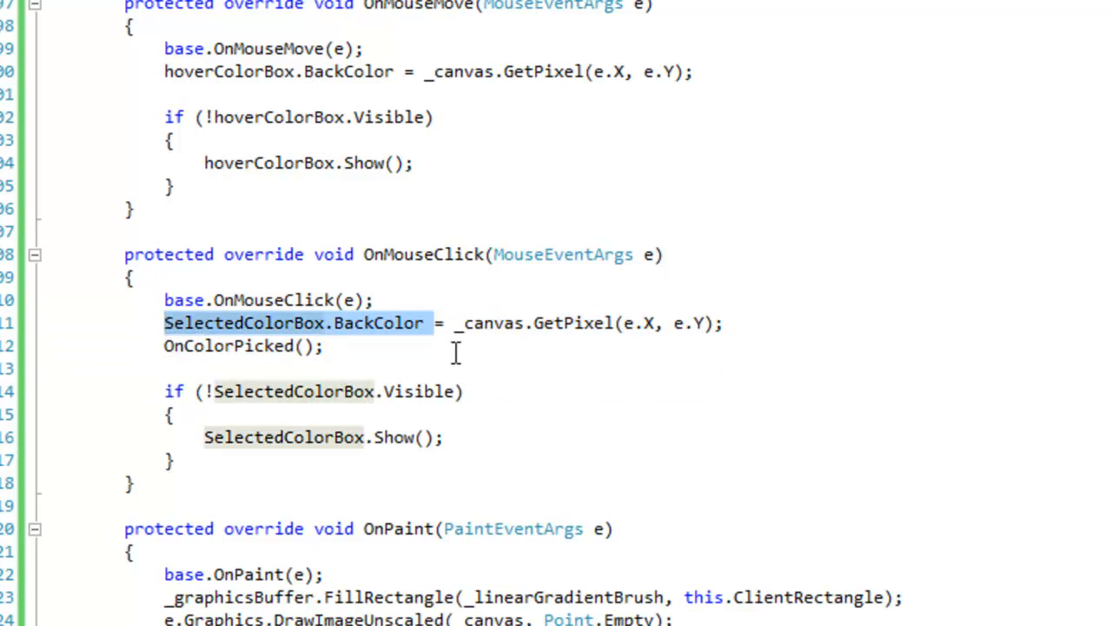
mouse_move(438, 339)
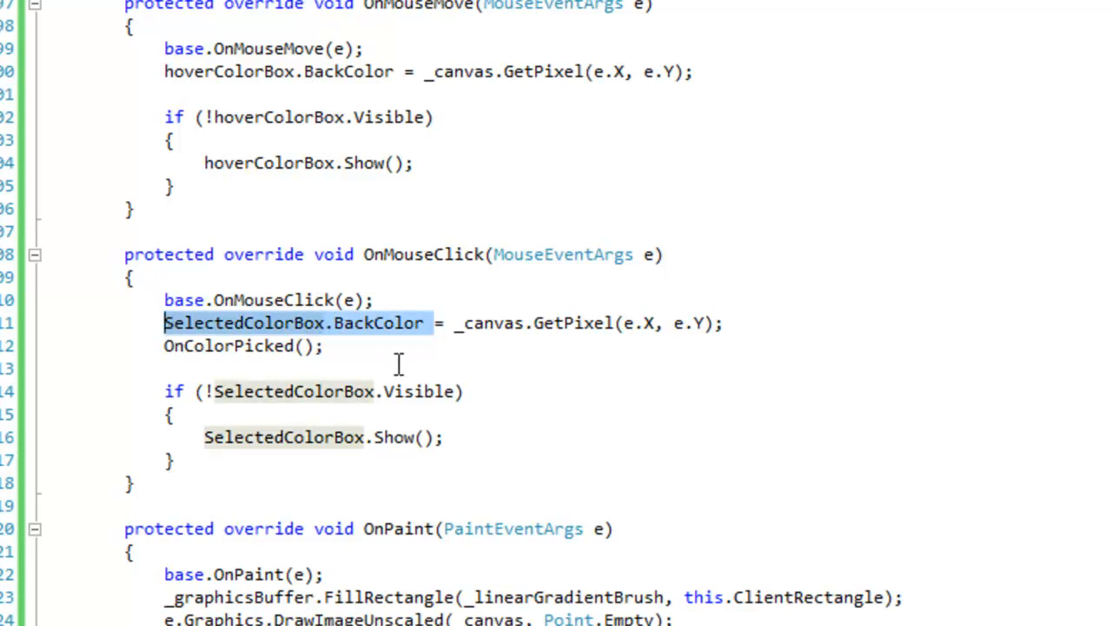
Scroll down to the OnPaint override and SelectedColor property.
scroll("down", 3)
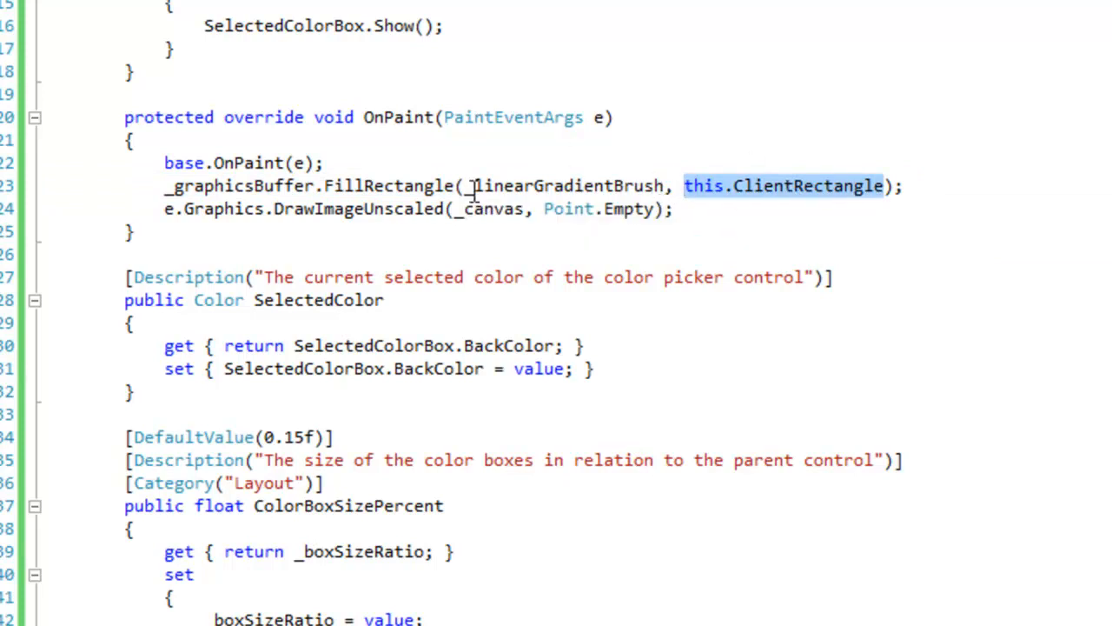
mouse_move(257, 268)
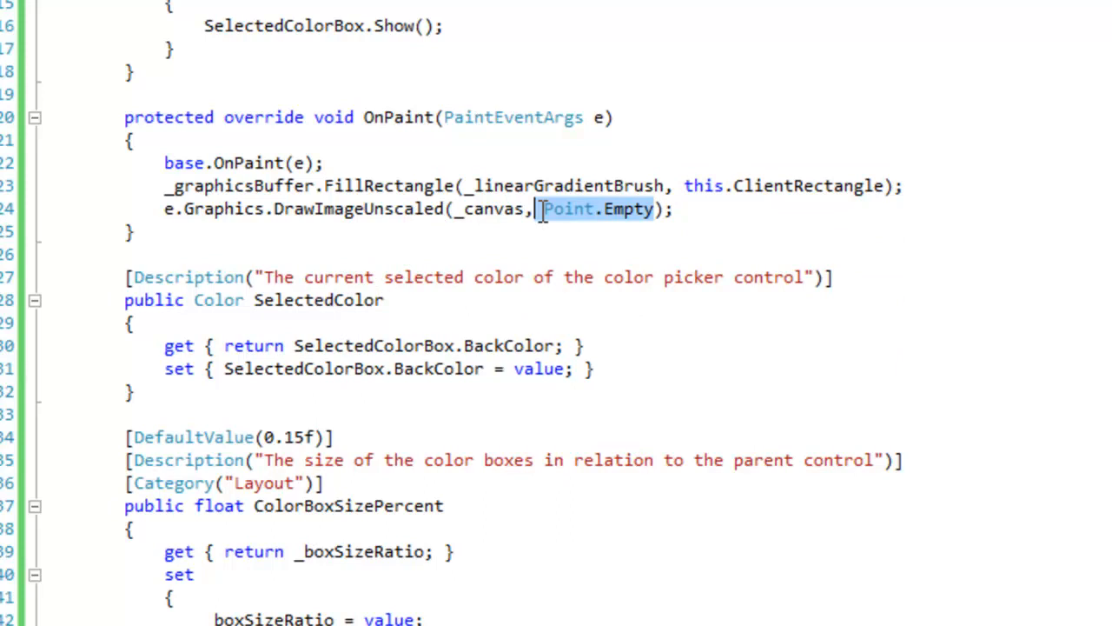
Review the ColorBoxSizePercent and FullColorSpectrum properties, then return to UpdateLinearGradientBrush.
scroll("down", 3)
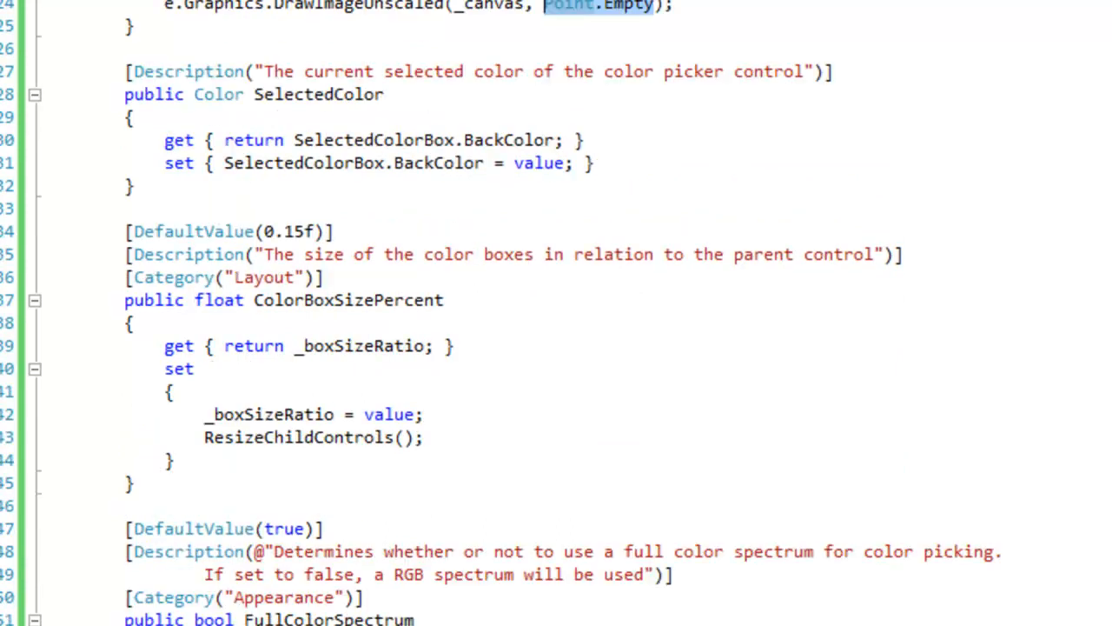
mouse_move(316, 396)
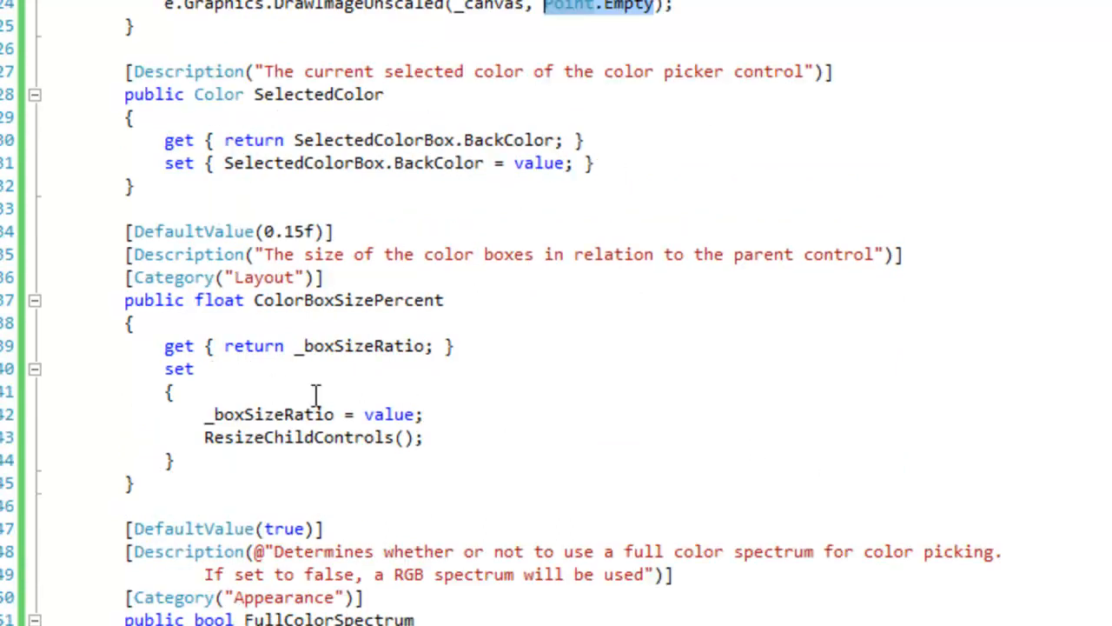
double_click(347, 299)
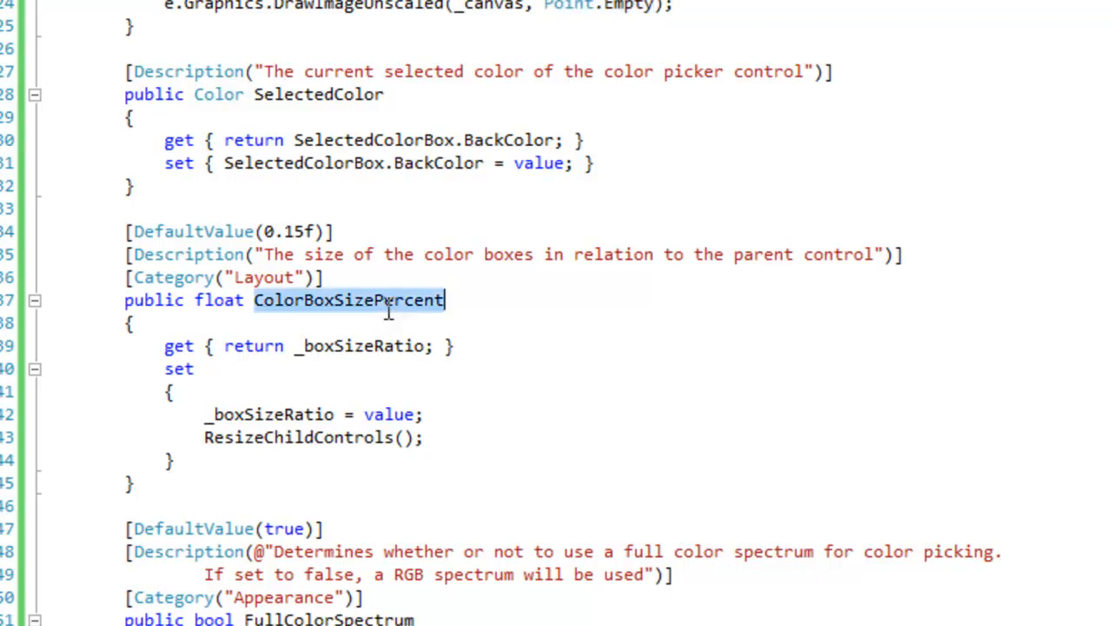
mouse_move(438, 441)
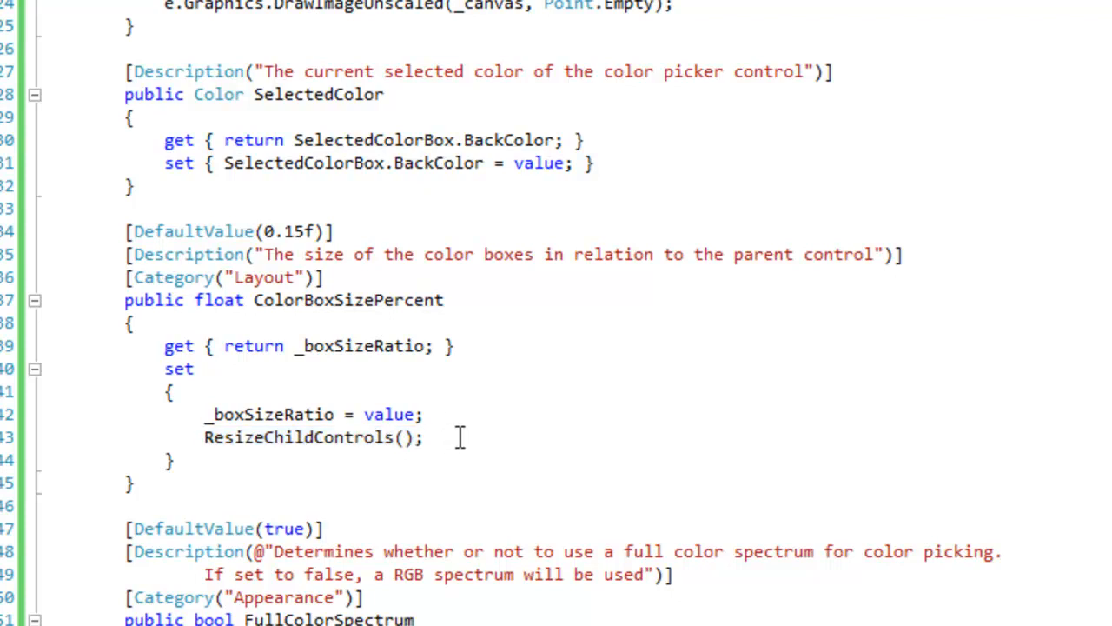
scroll("down", 3)
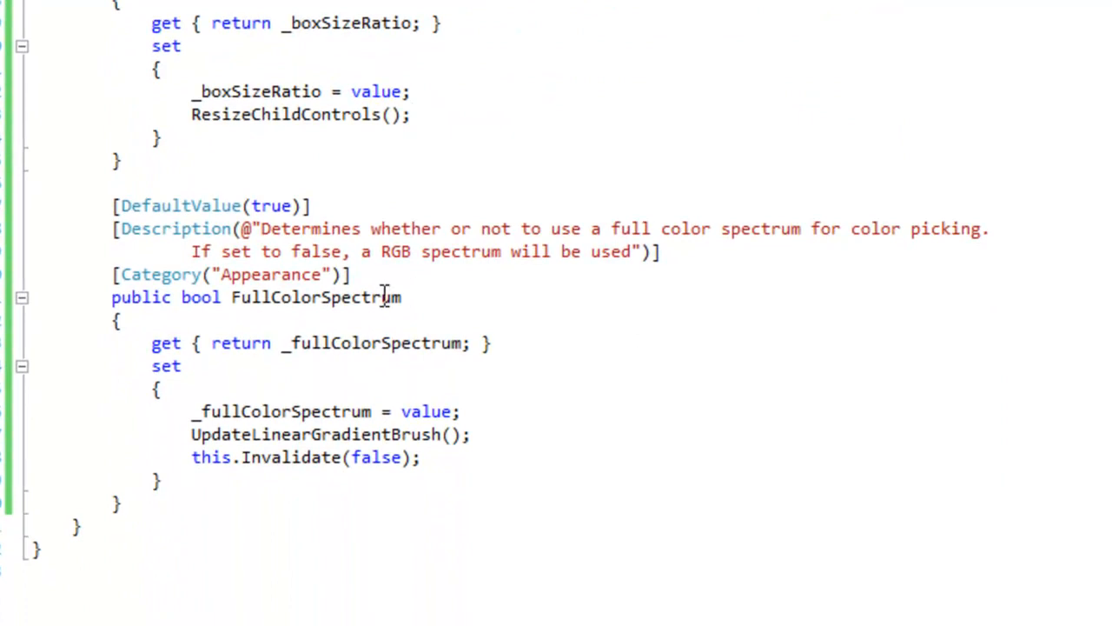
double_click(317, 295)
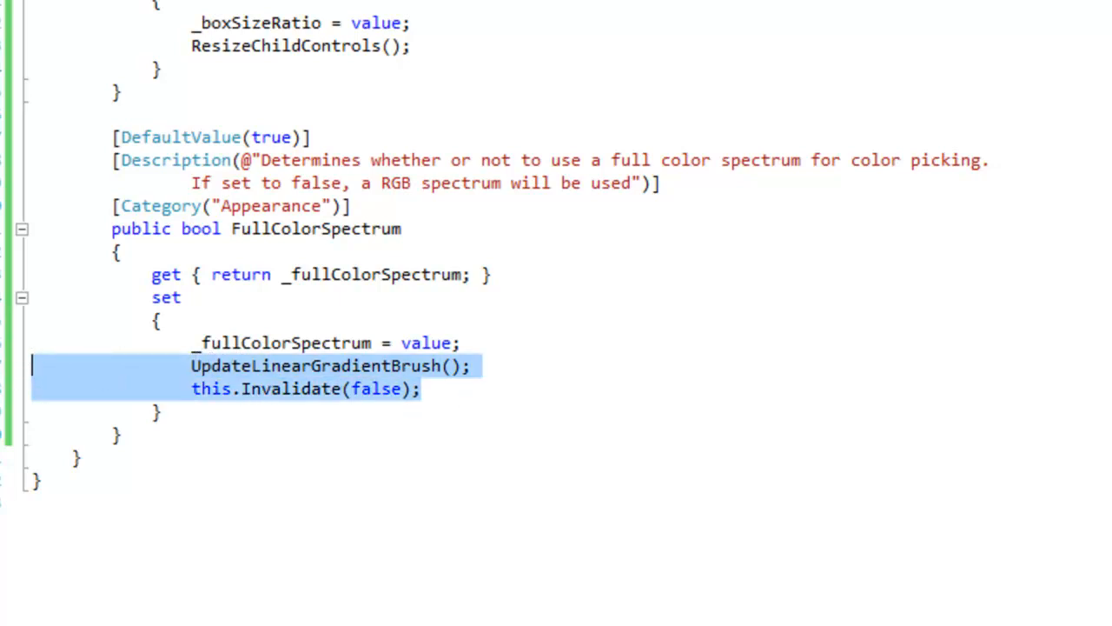
left_click(421, 389)
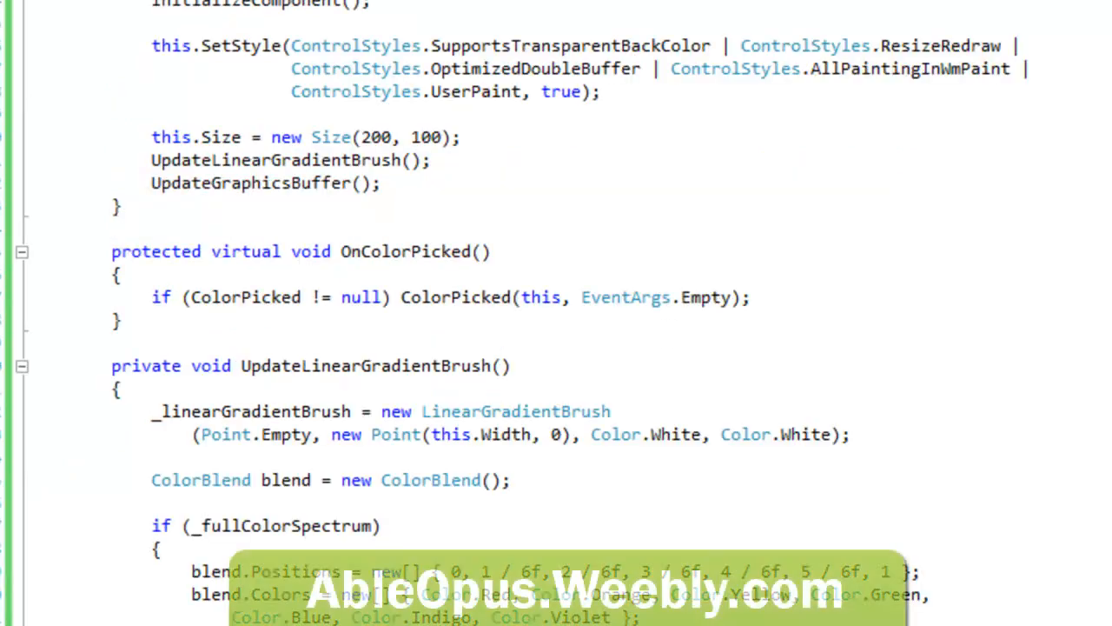
scroll("down", 3)
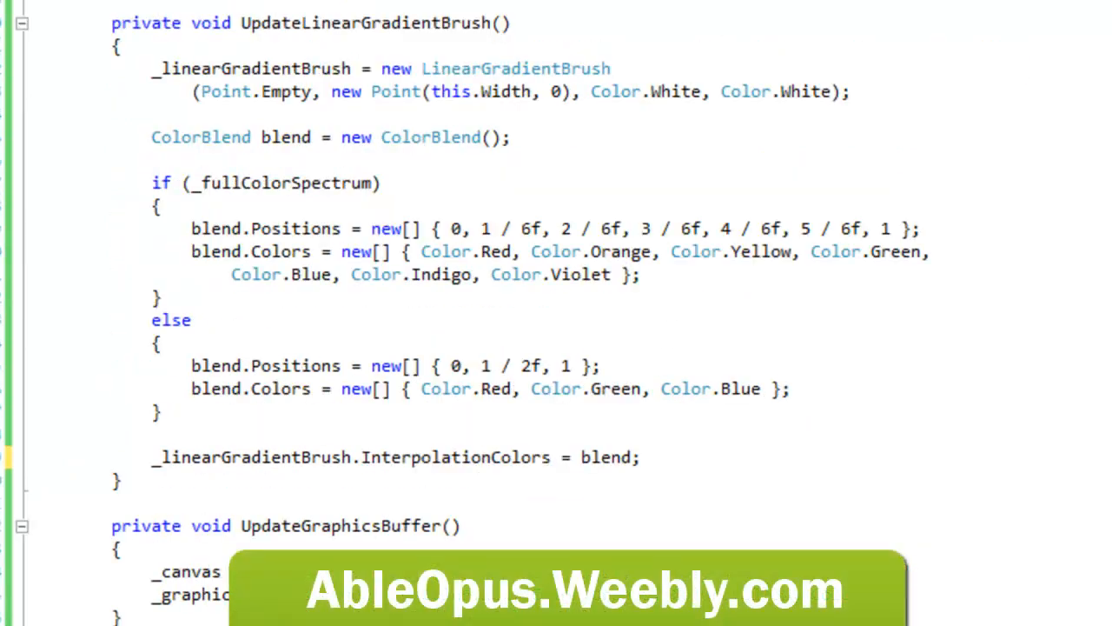